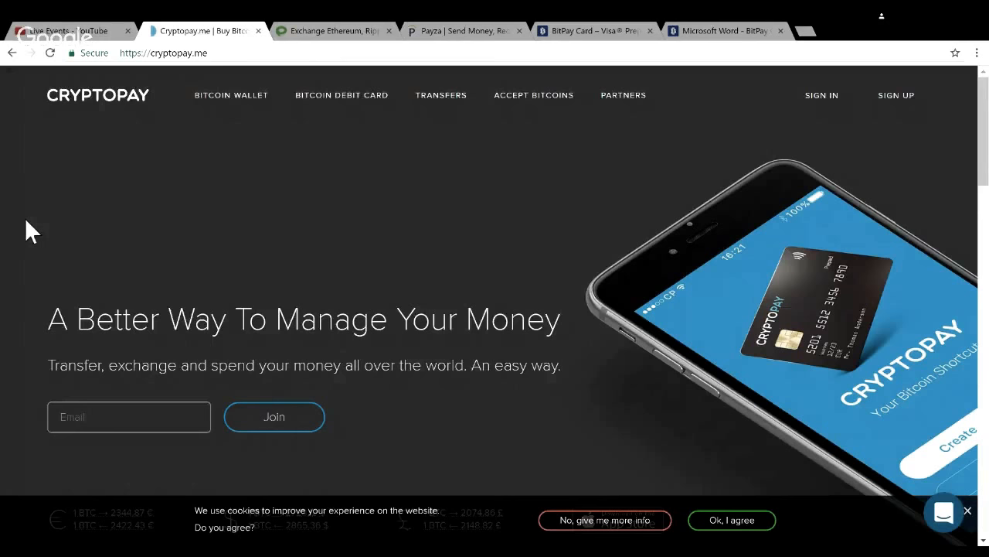
Step: Glance at the Payza and BitPay tabs, then return to CryptoPay and skim its home page
click(334, 31)
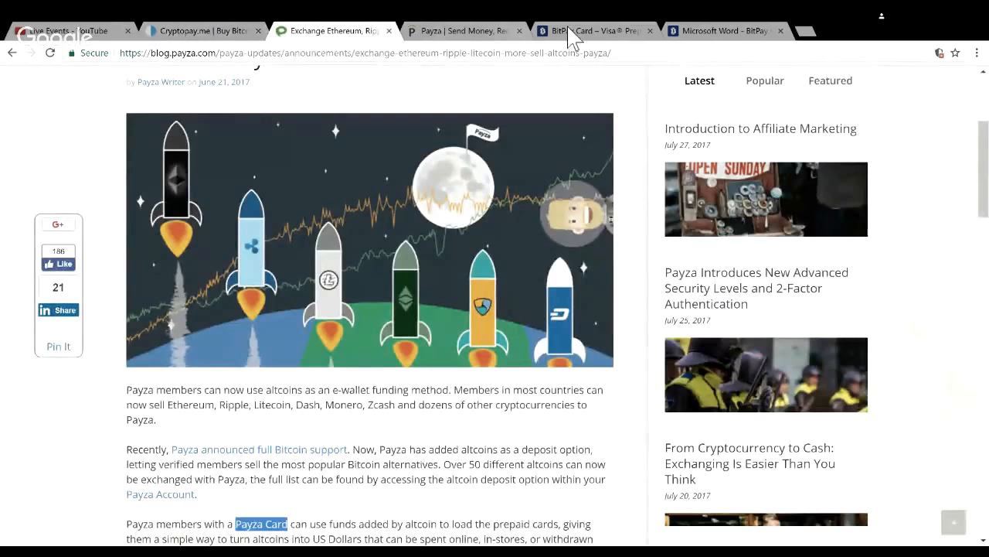
click(595, 31)
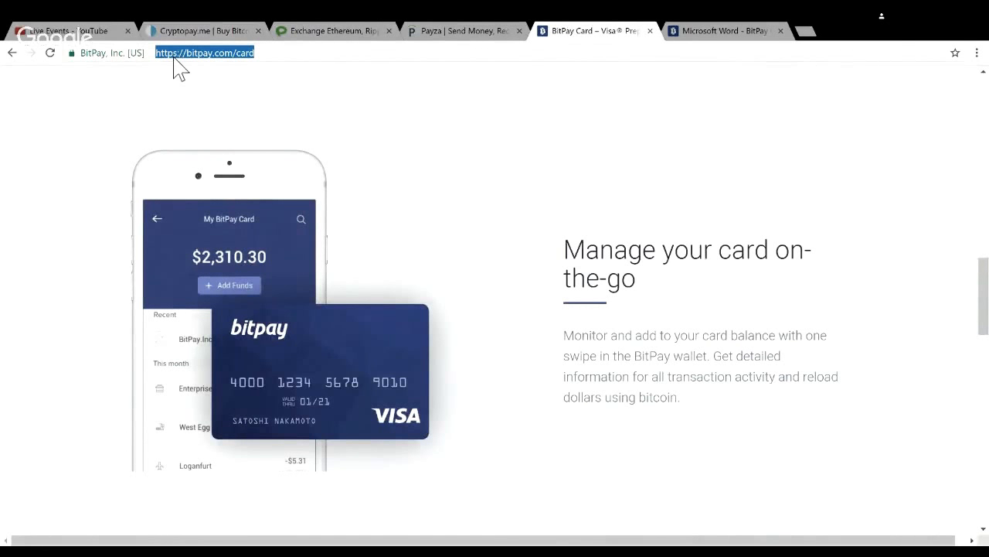
click(204, 31)
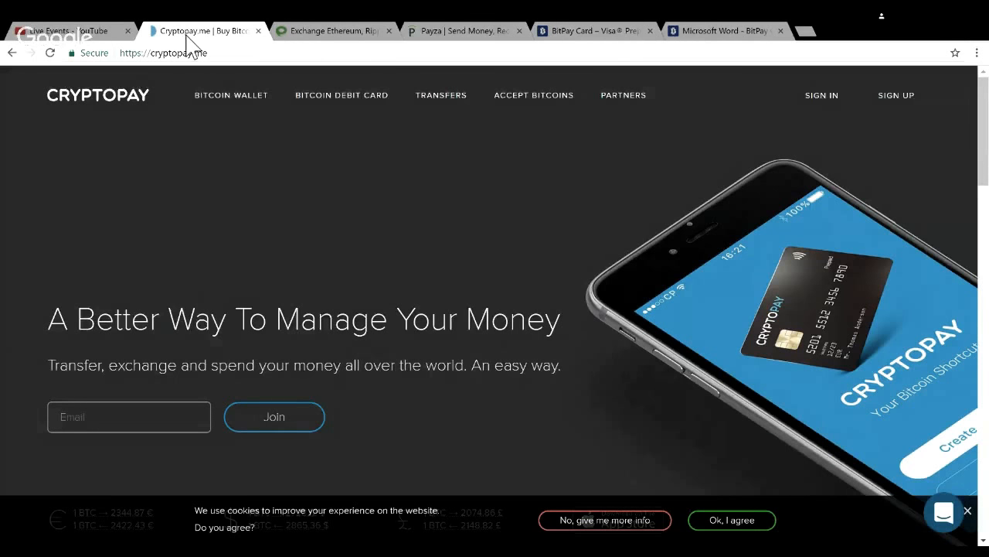
mouse_move(433, 167)
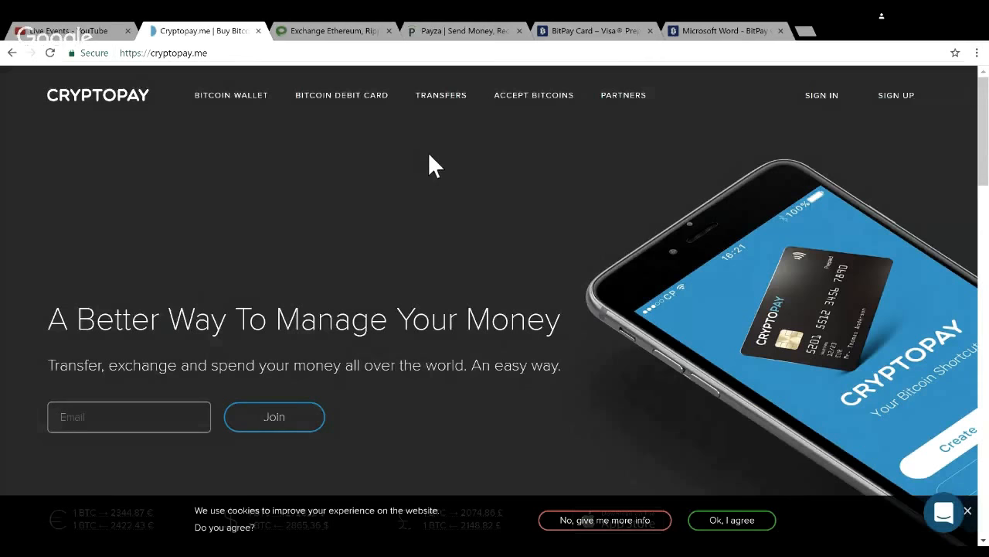
scroll(down, 3)
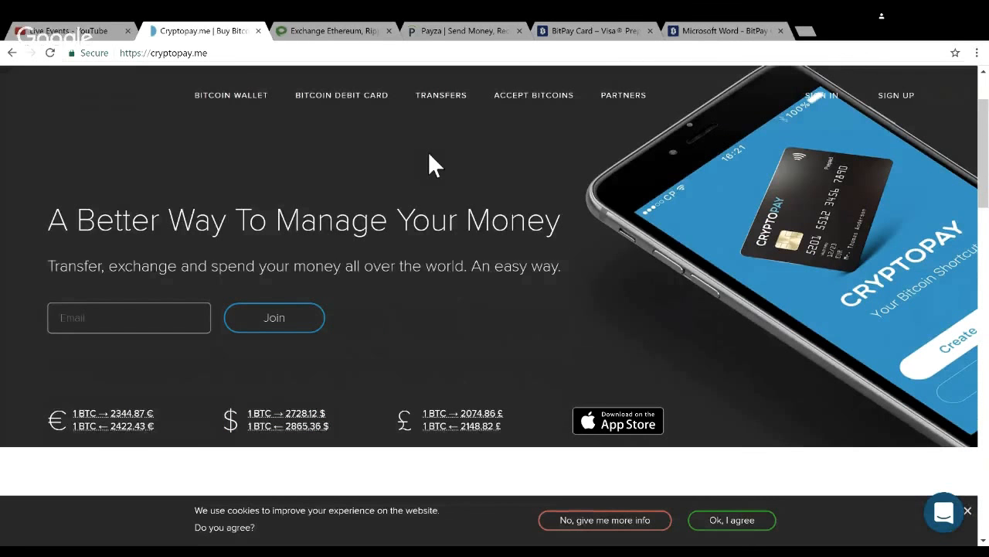
scroll(up, 3)
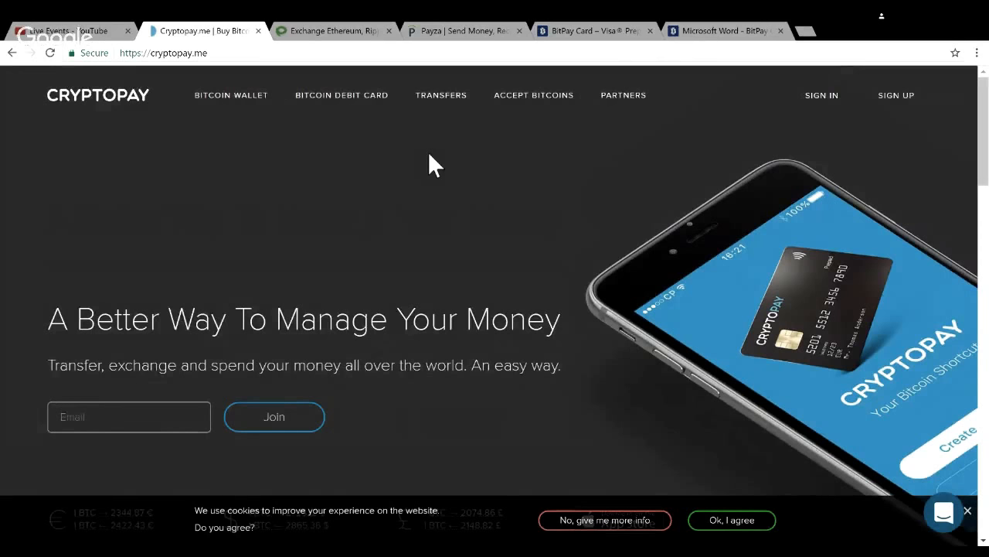
scroll(down, 3)
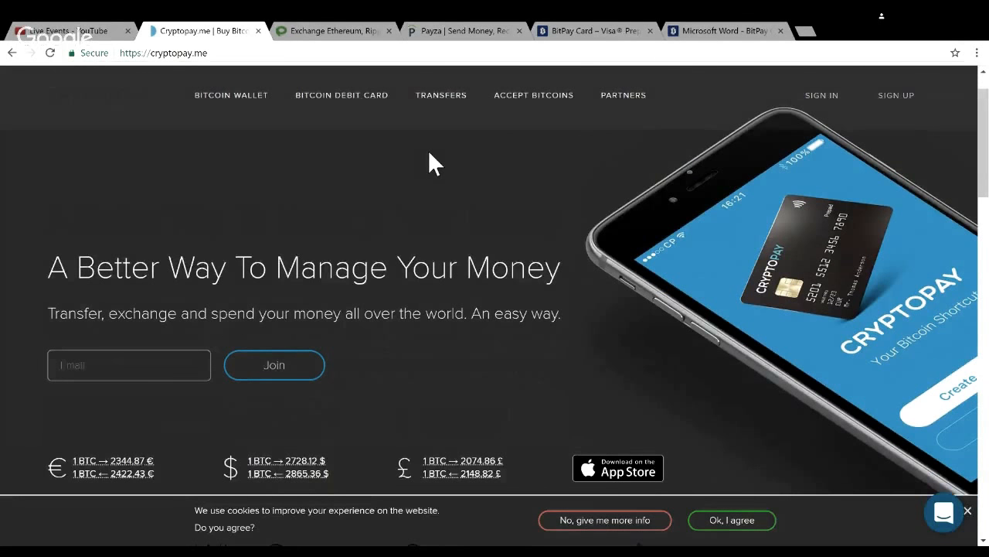
scroll(down, 3)
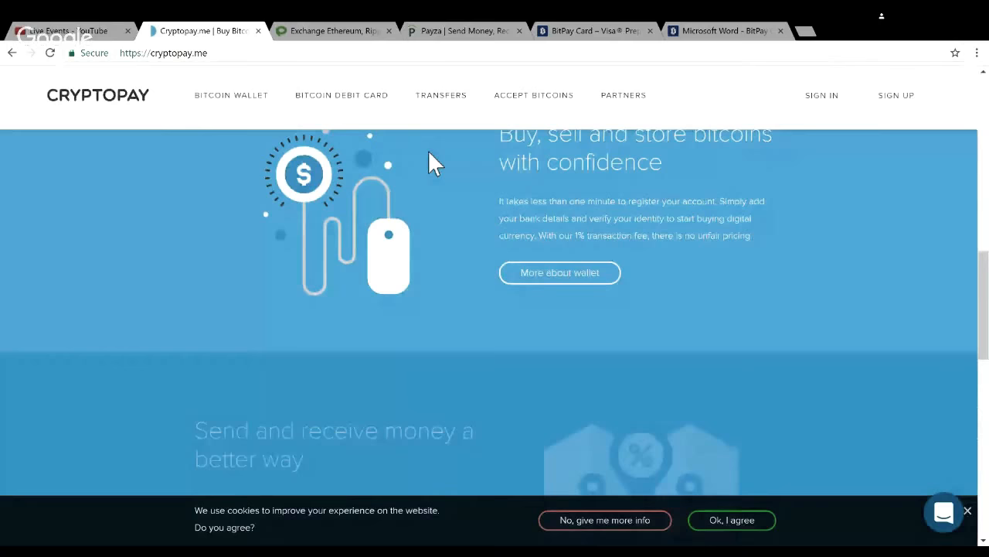
scroll(down, 3)
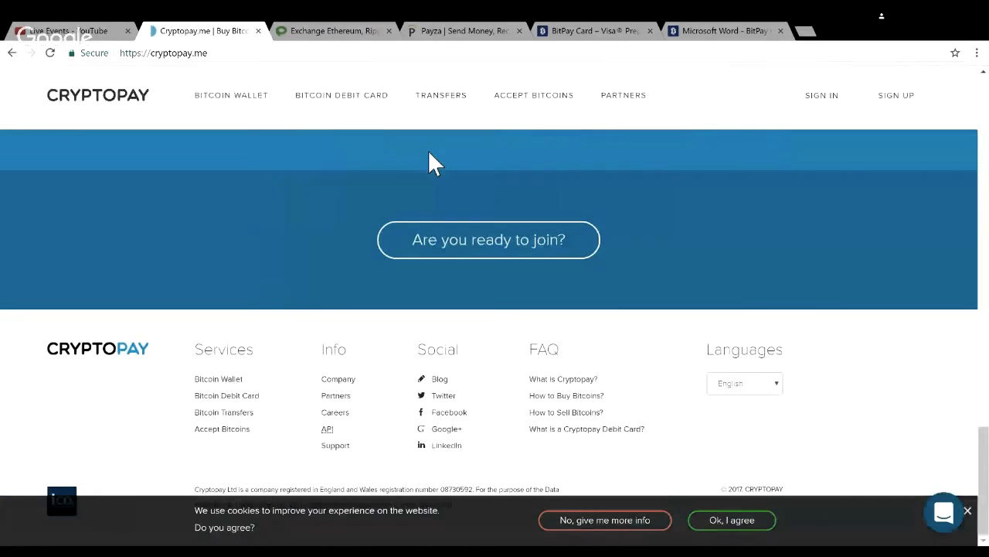
mouse_move(374, 105)
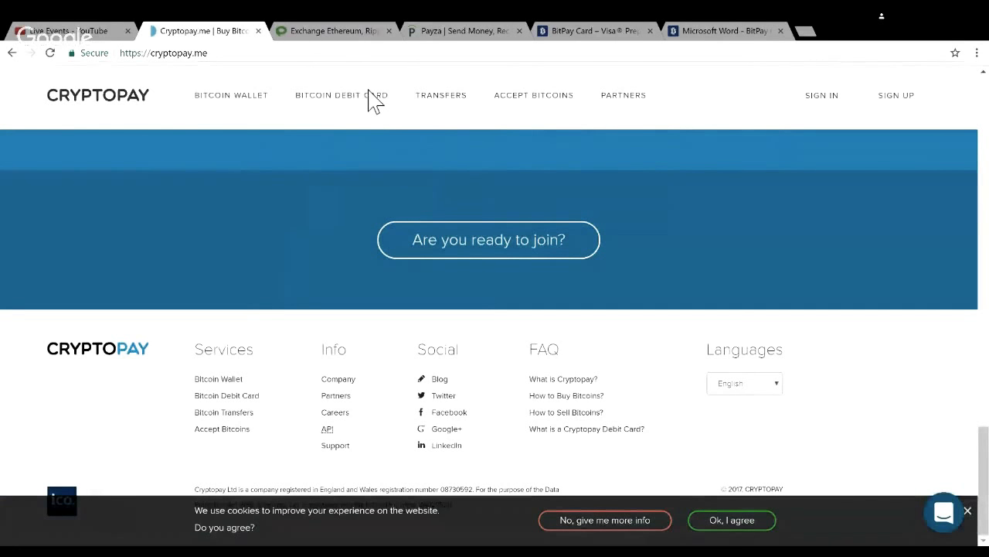
Step: Go to CryptoPay's Bitcoin Debit Card page and view its card features section
click(340, 96)
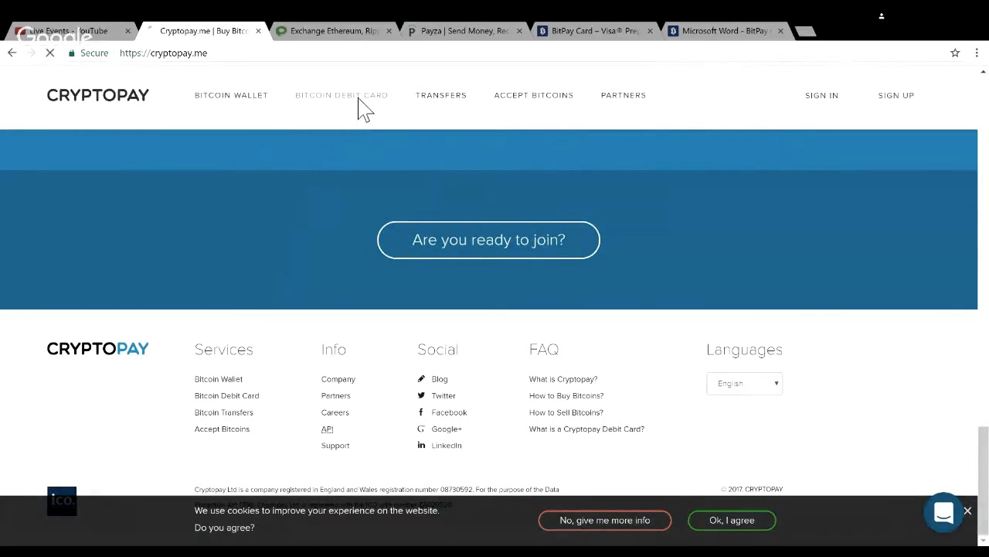
click(342, 96)
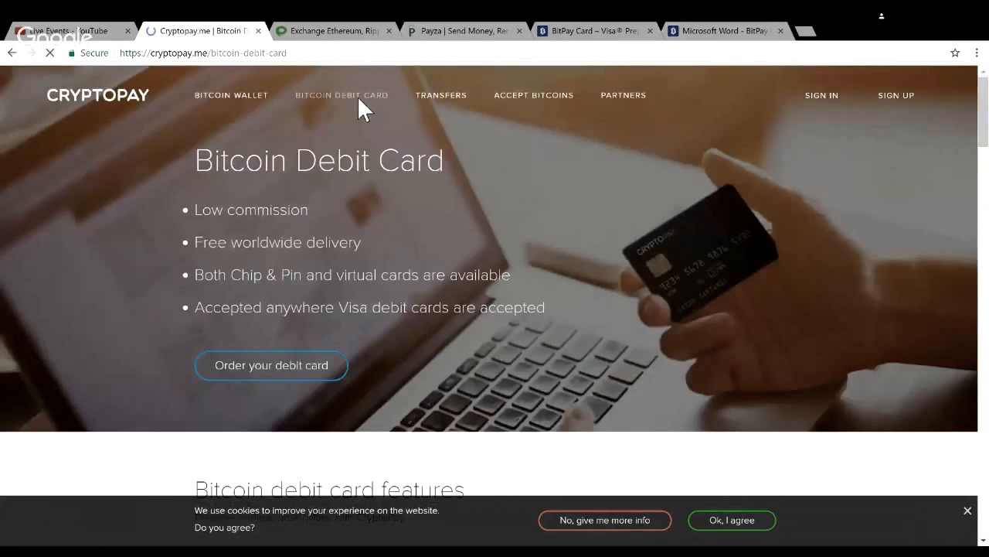
mouse_move(464, 244)
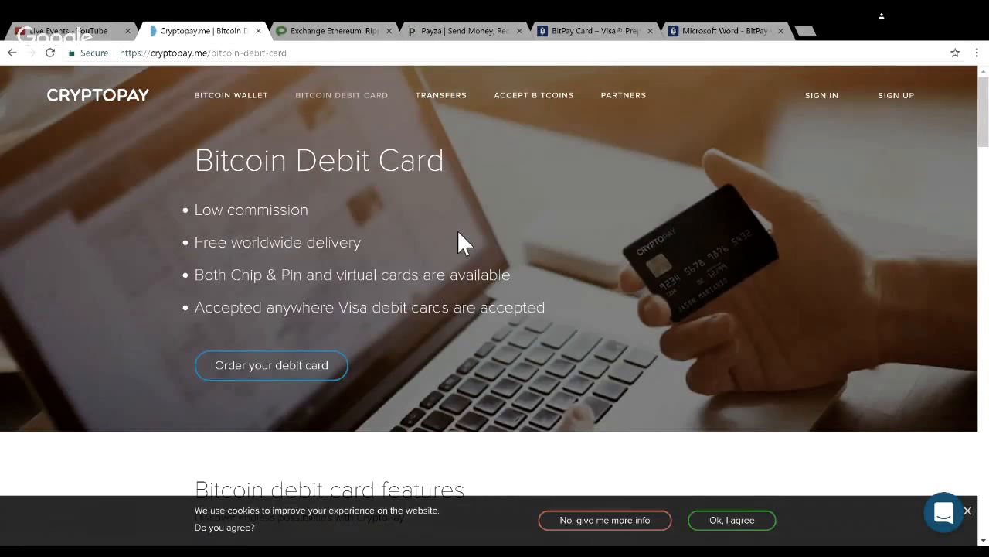
mouse_move(622, 378)
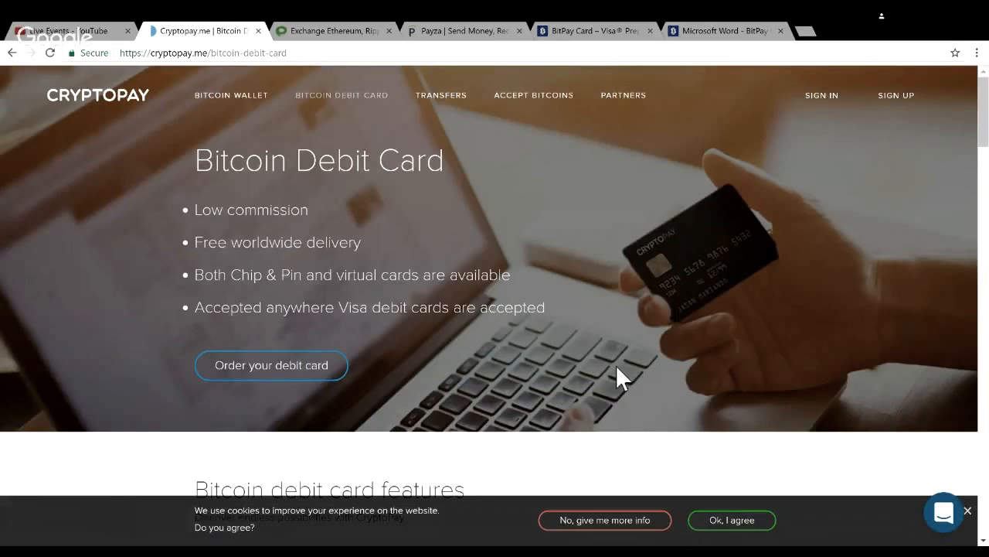
scroll(down, 3)
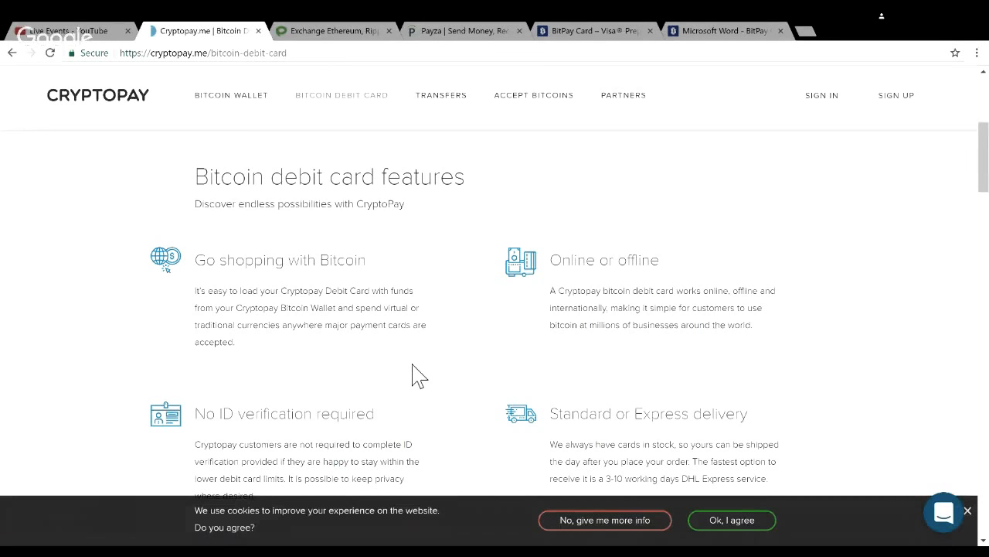
scroll(down, 3)
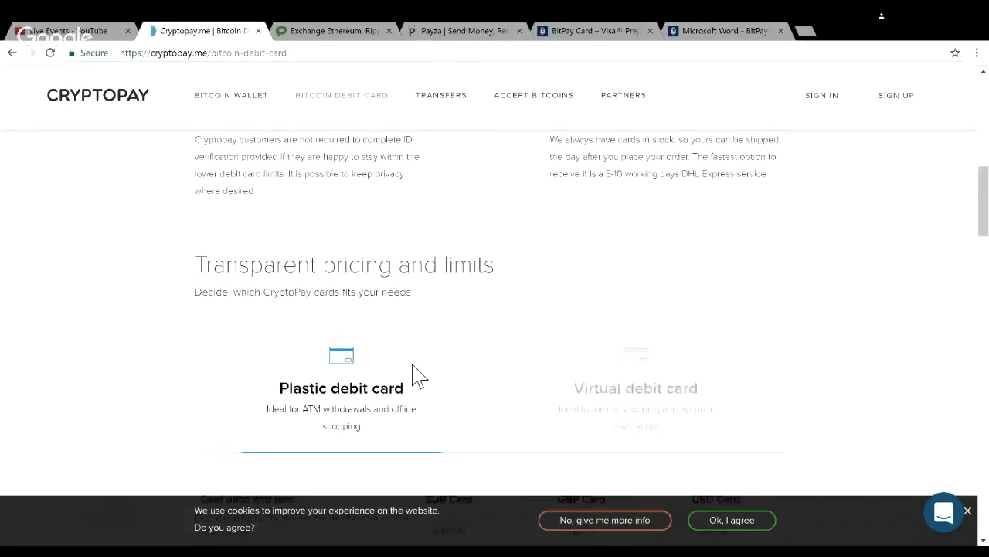
scroll(down, 3)
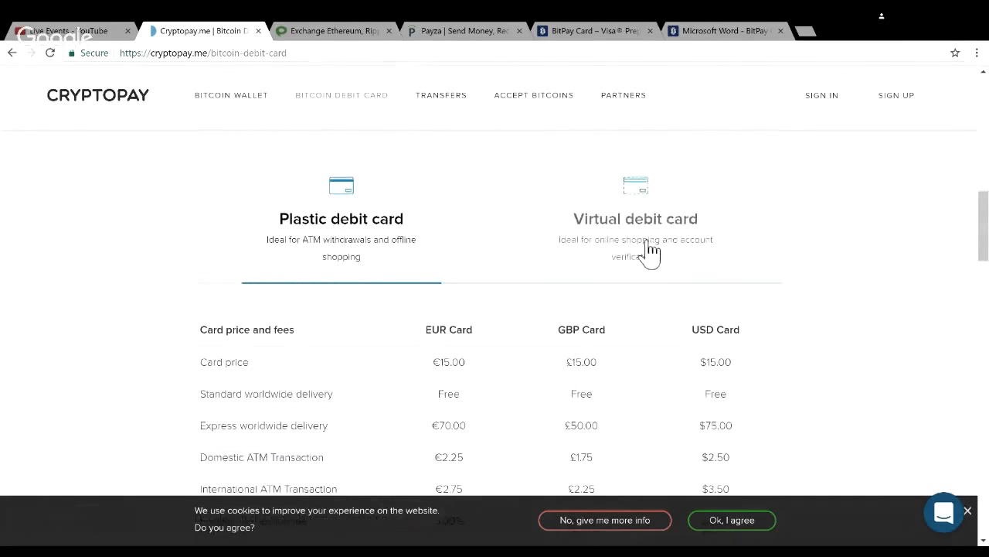
mouse_move(897, 302)
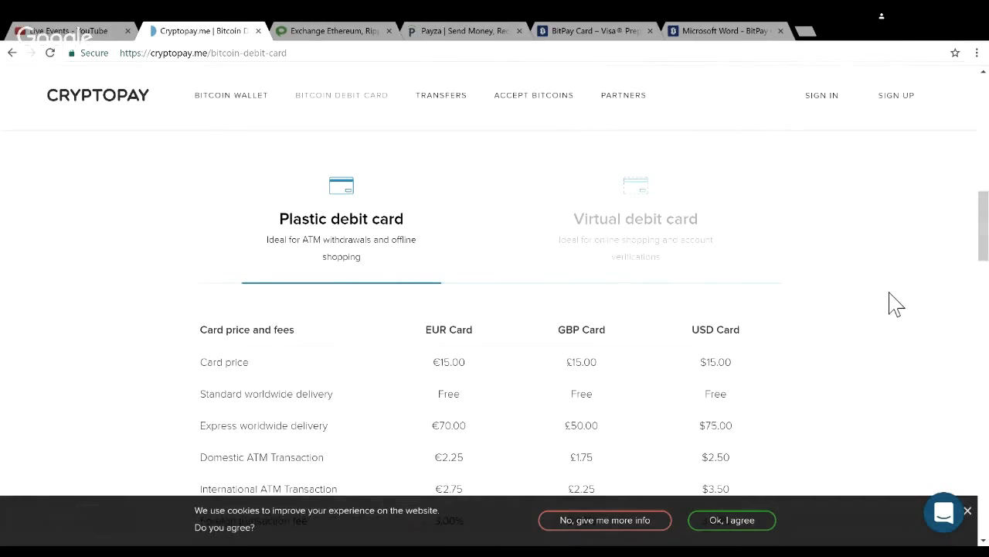
scroll(down, 3)
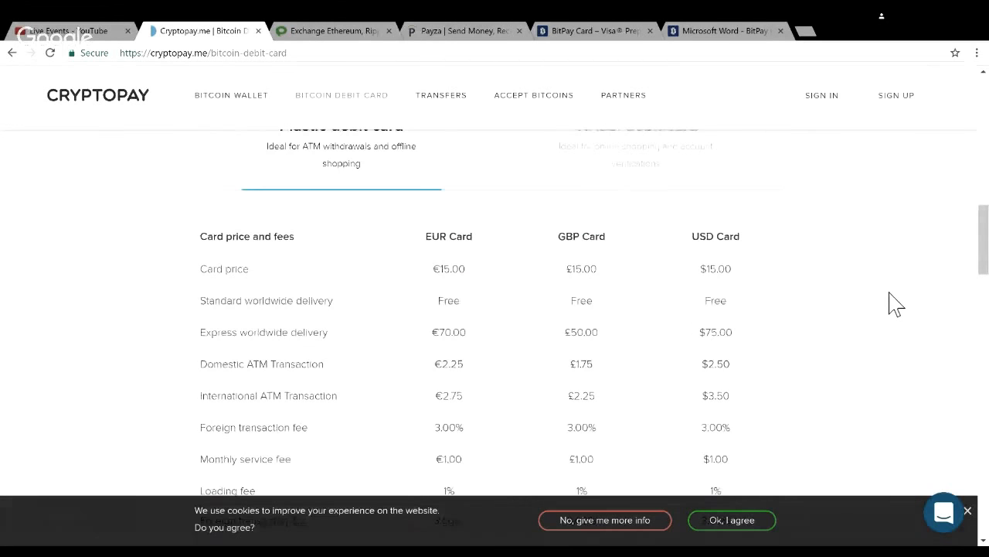
mouse_move(739, 309)
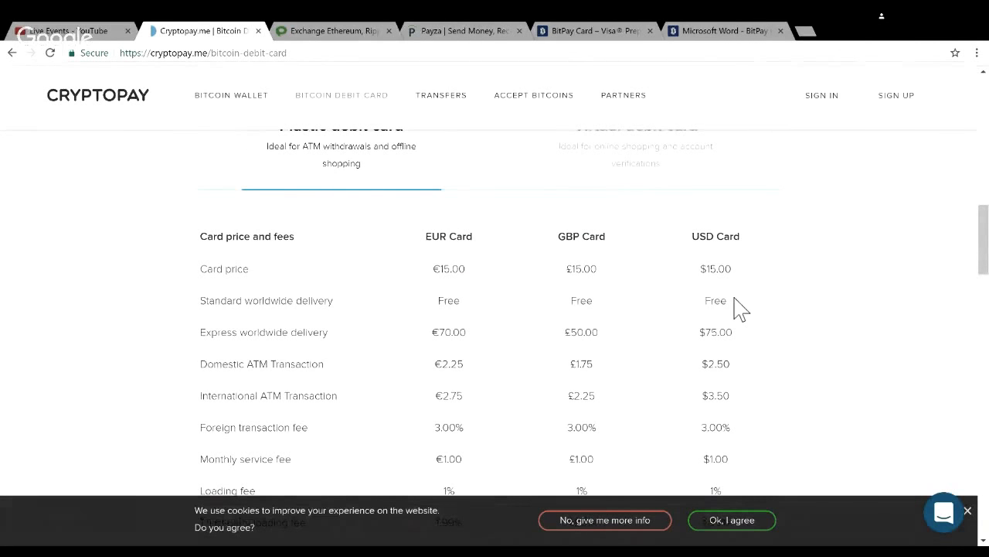
mouse_move(866, 325)
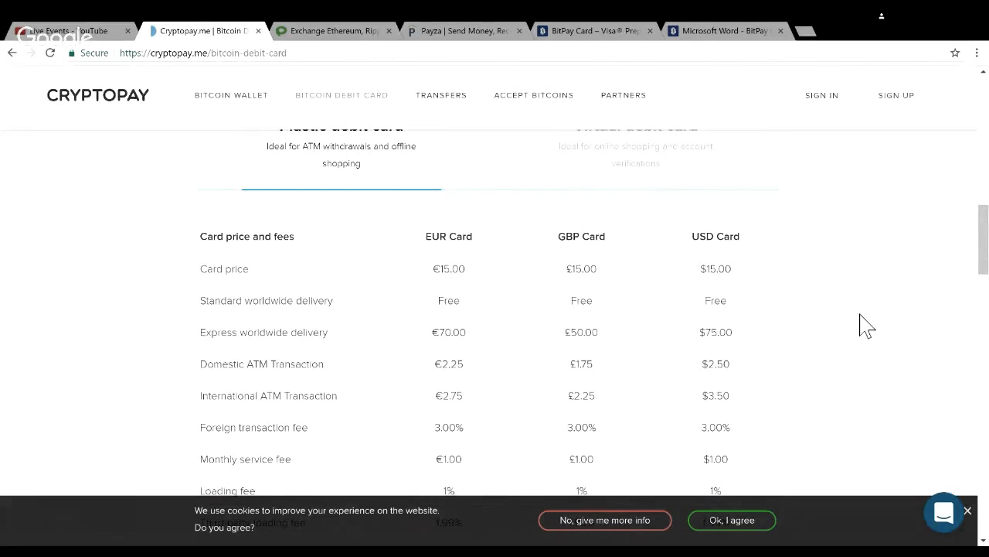
scroll(down, 3)
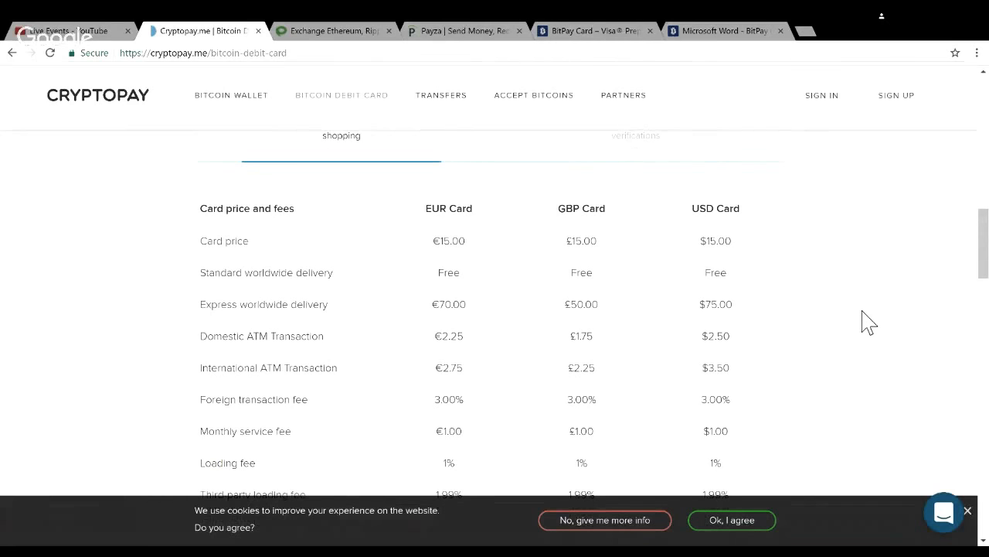
scroll(down, 3)
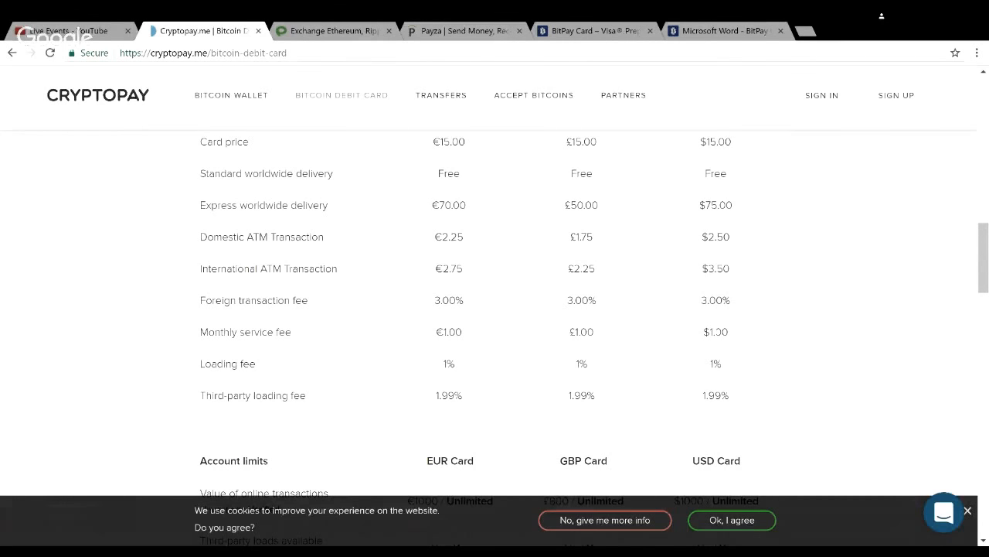
mouse_move(727, 352)
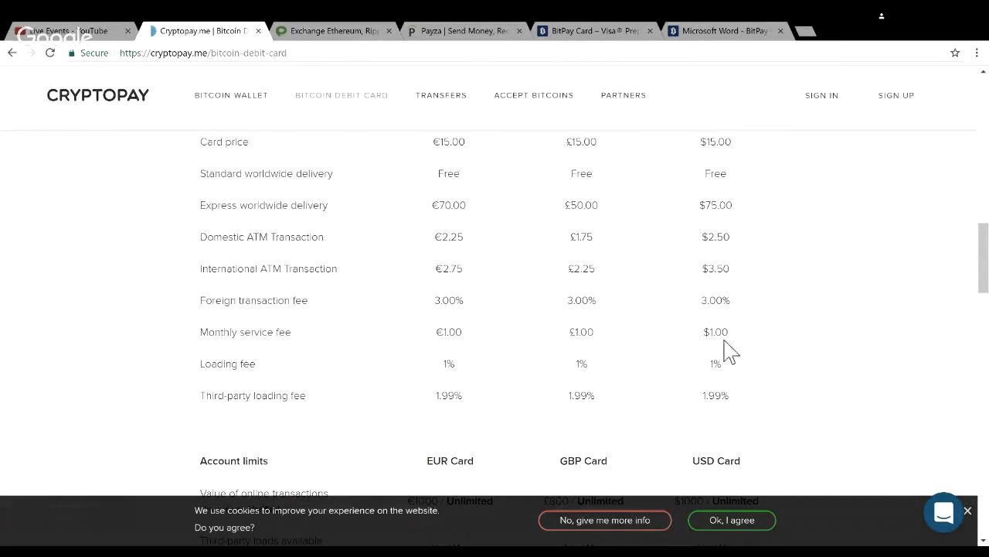
mouse_move(779, 378)
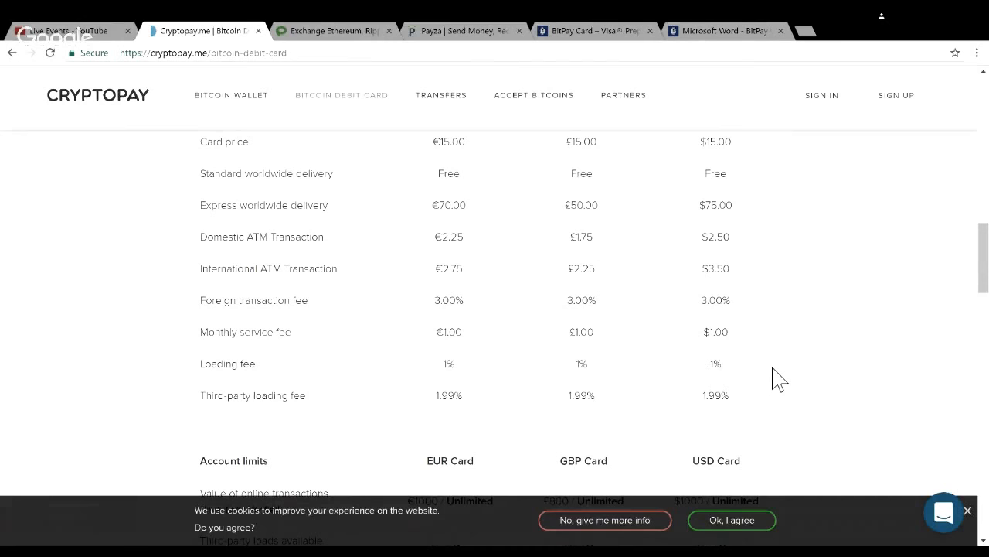
Step: Review the CryptoPay account limits table and FAQ, then switch to the Payza altcoin article tab
scroll(down, 3)
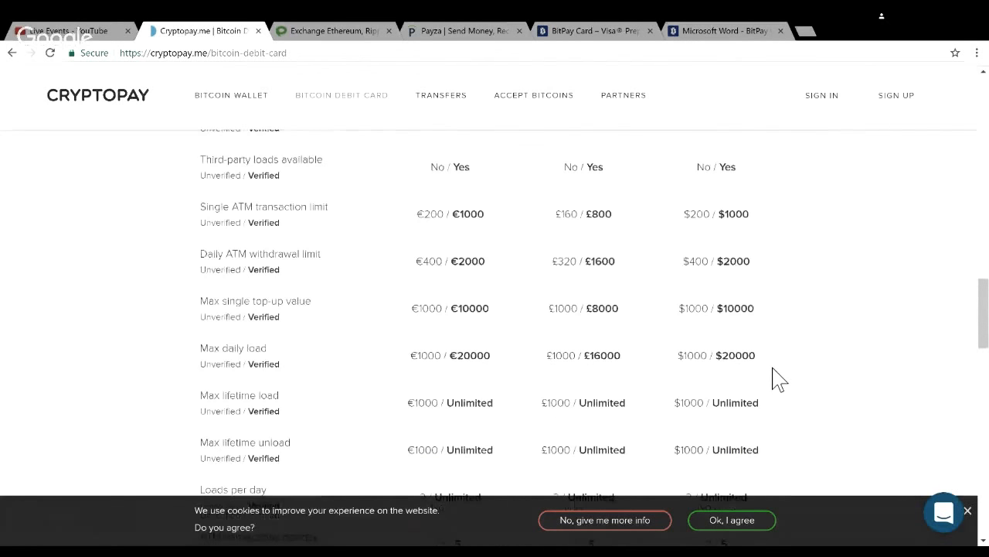
scroll(up, 3)
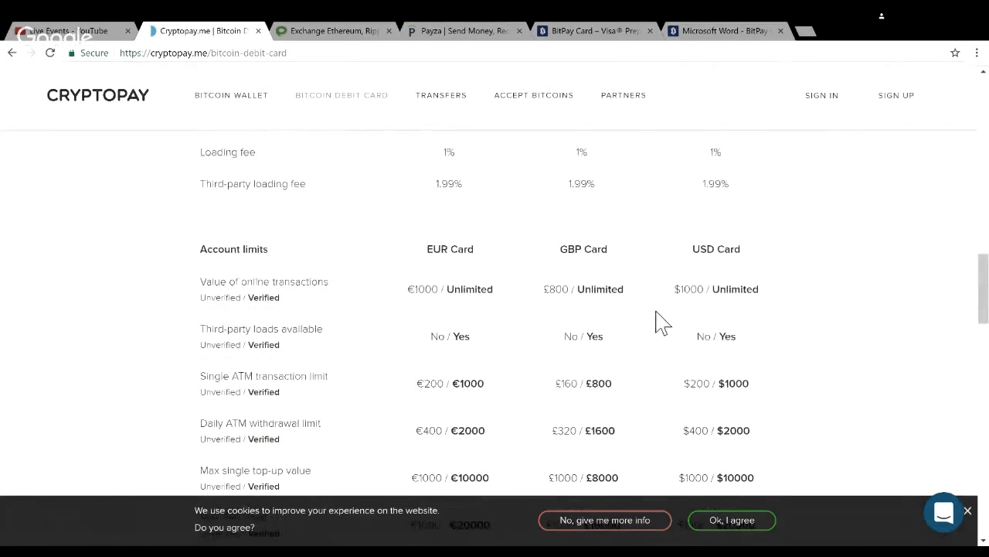
mouse_move(662, 323)
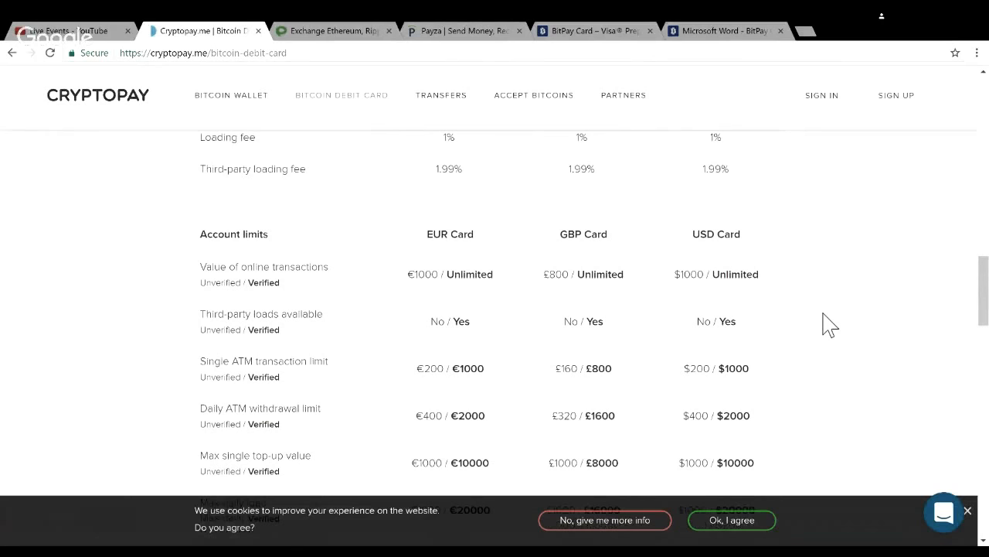
scroll(down, 3)
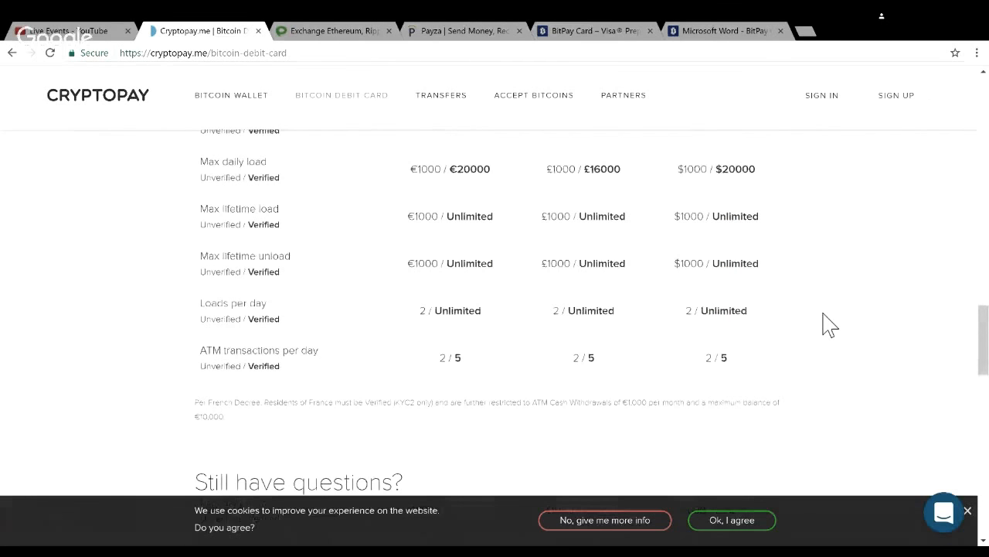
scroll(up, 3)
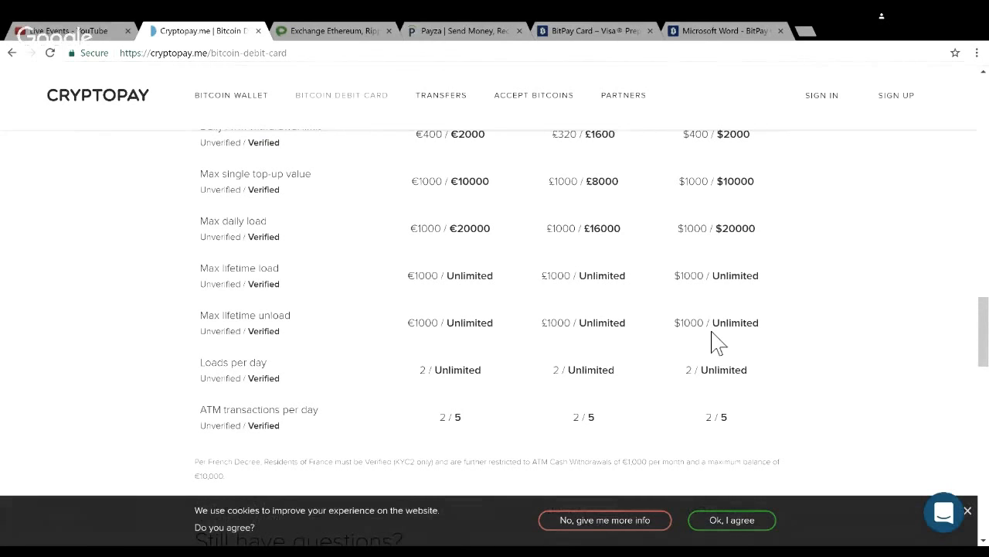
scroll(down, 3)
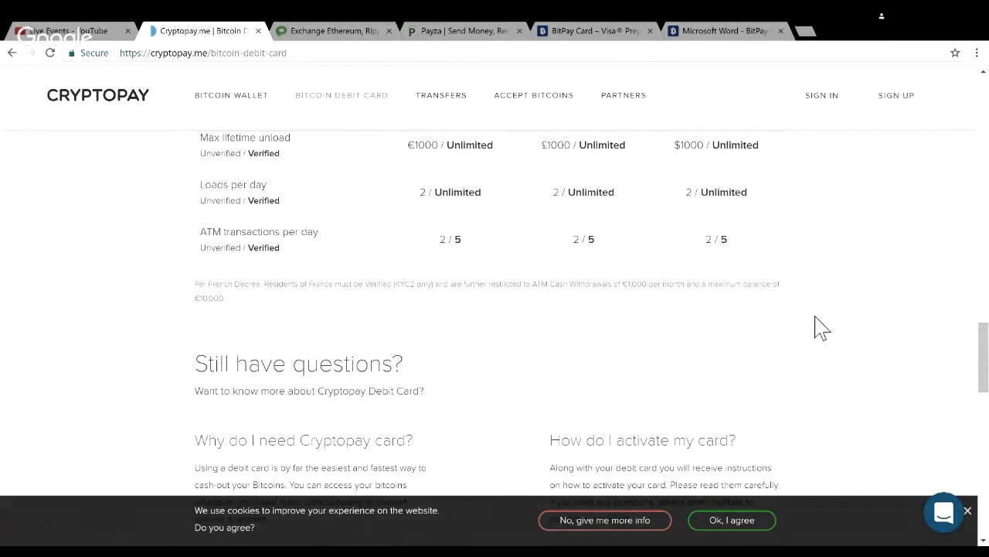
scroll(up, 3)
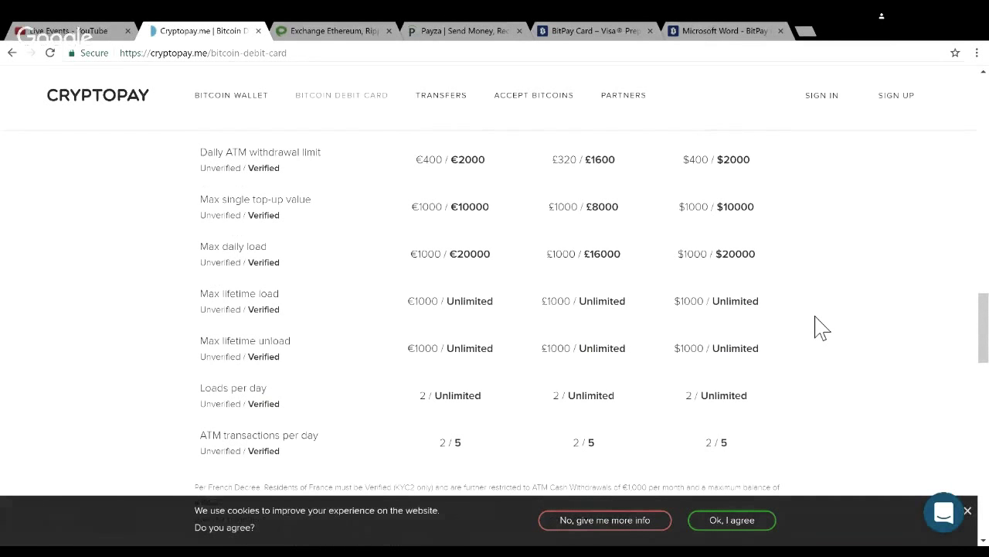
scroll(up, 3)
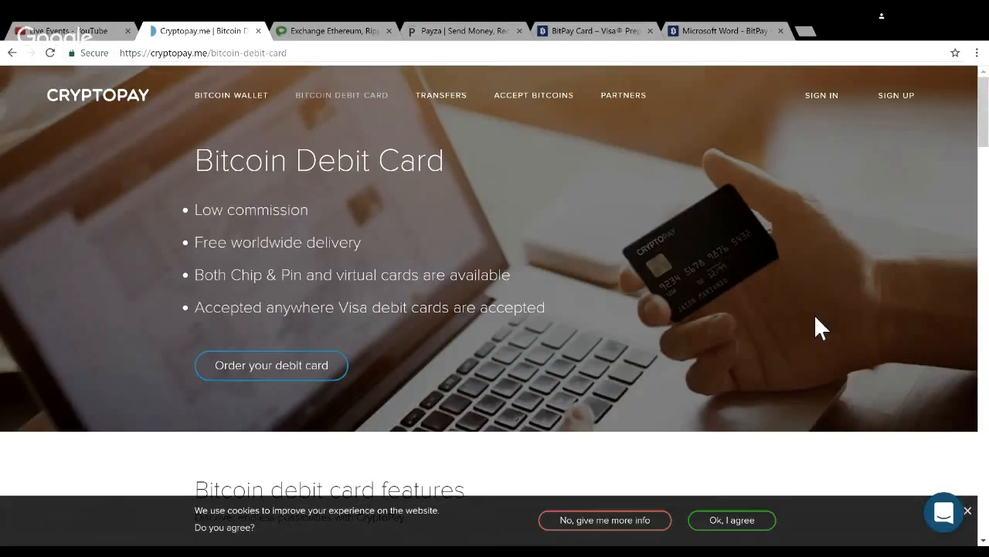
mouse_move(961, 235)
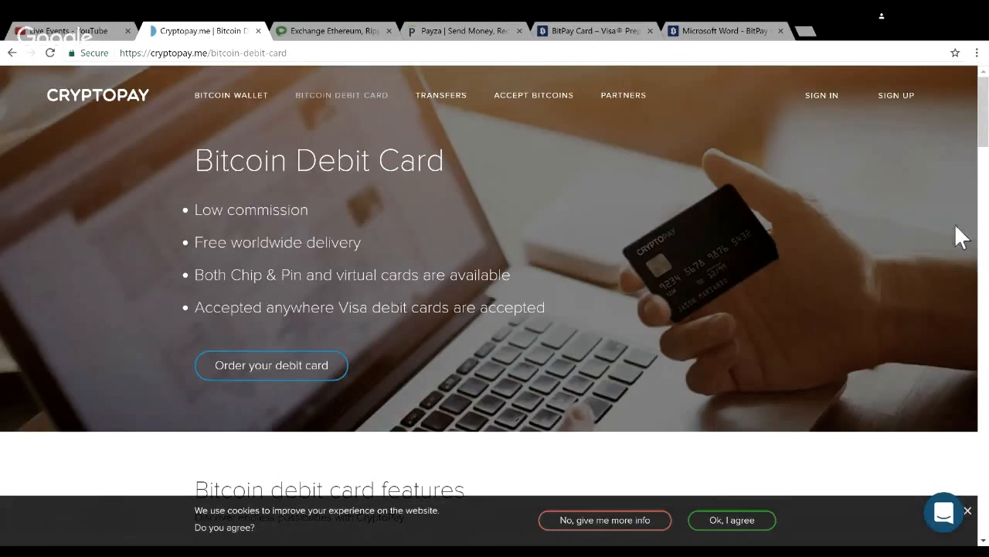
click(334, 31)
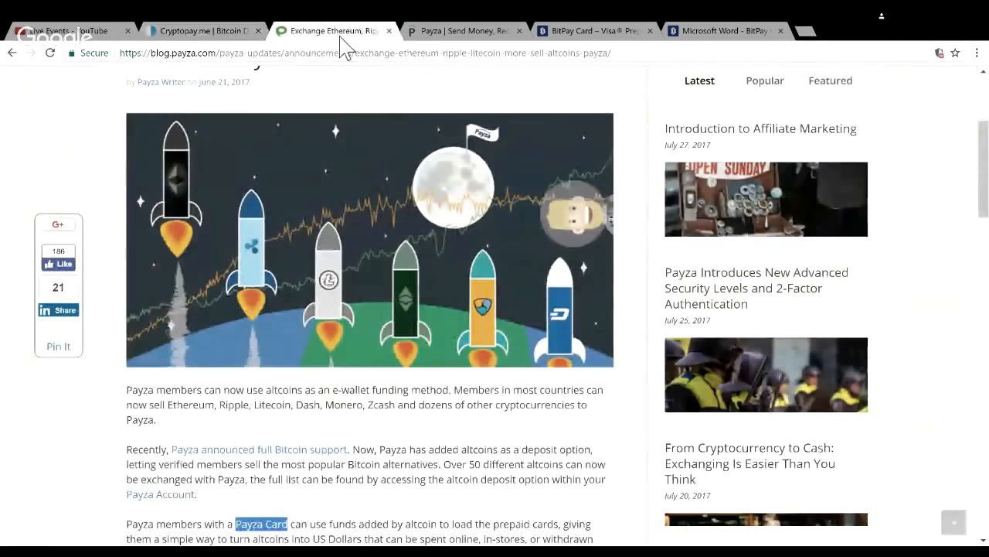
scroll(up, 3)
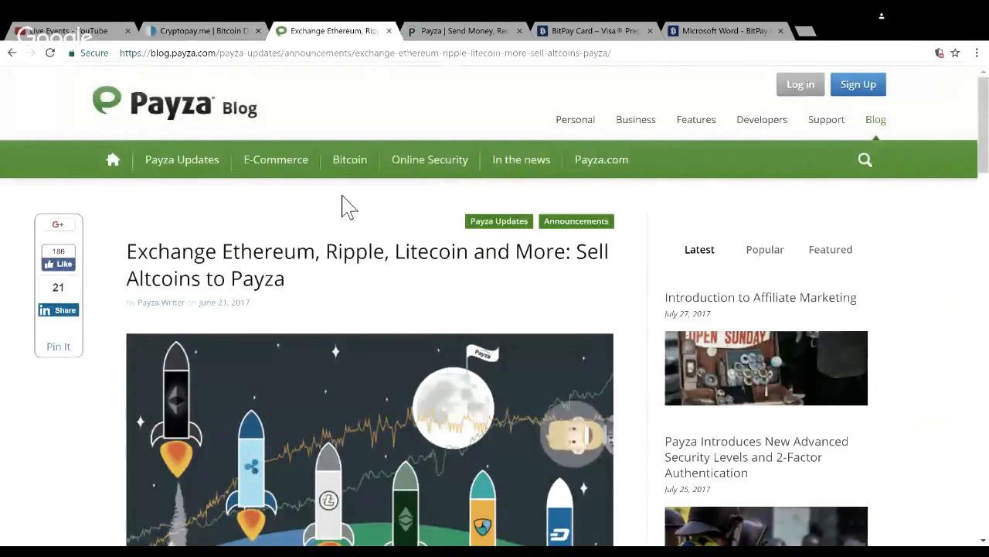
scroll(down, 3)
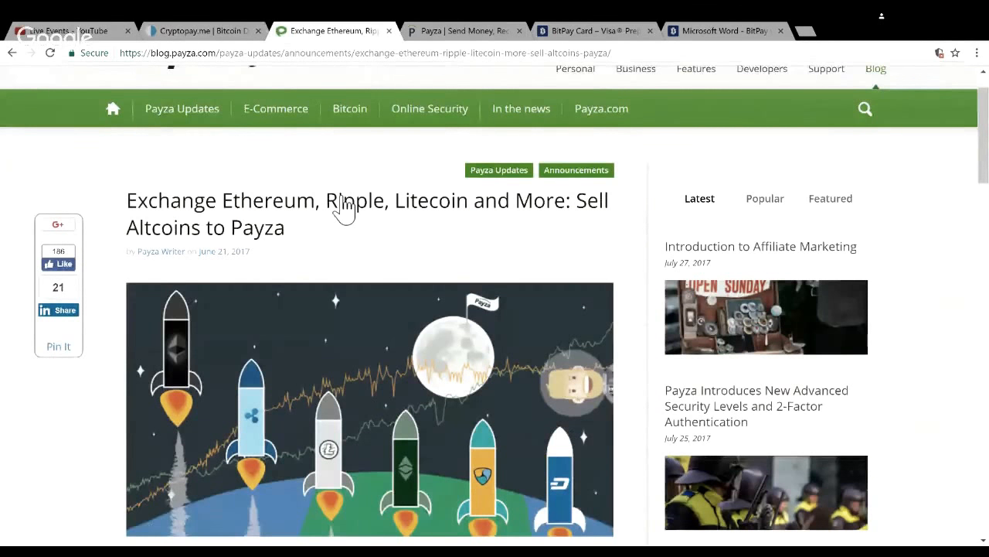
scroll(down, 3)
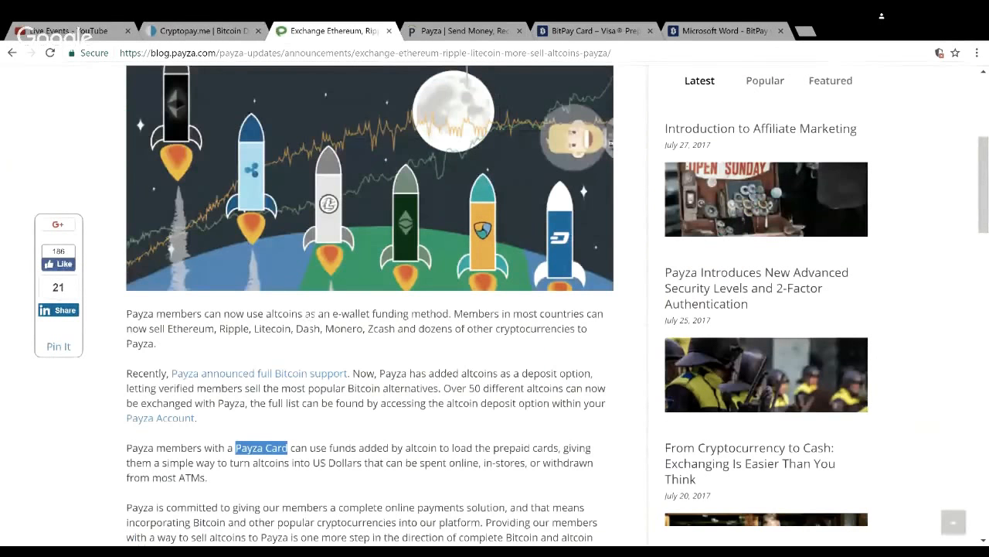
scroll(down, 3)
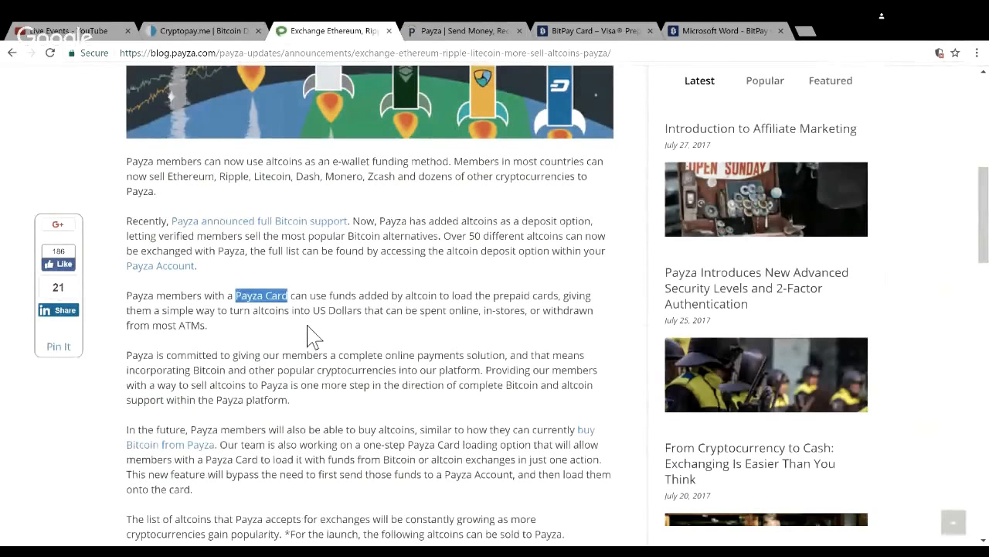
scroll(down, 3)
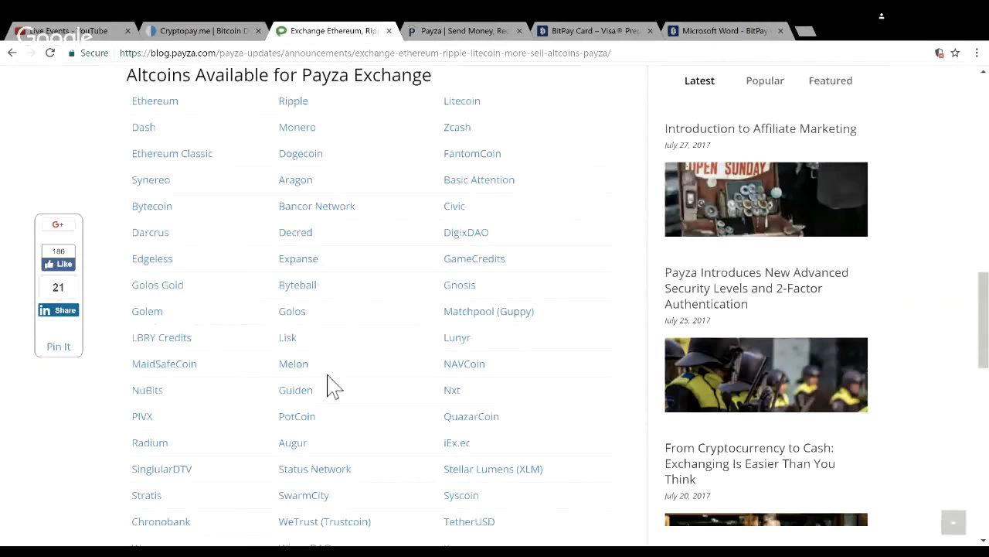
mouse_move(460, 414)
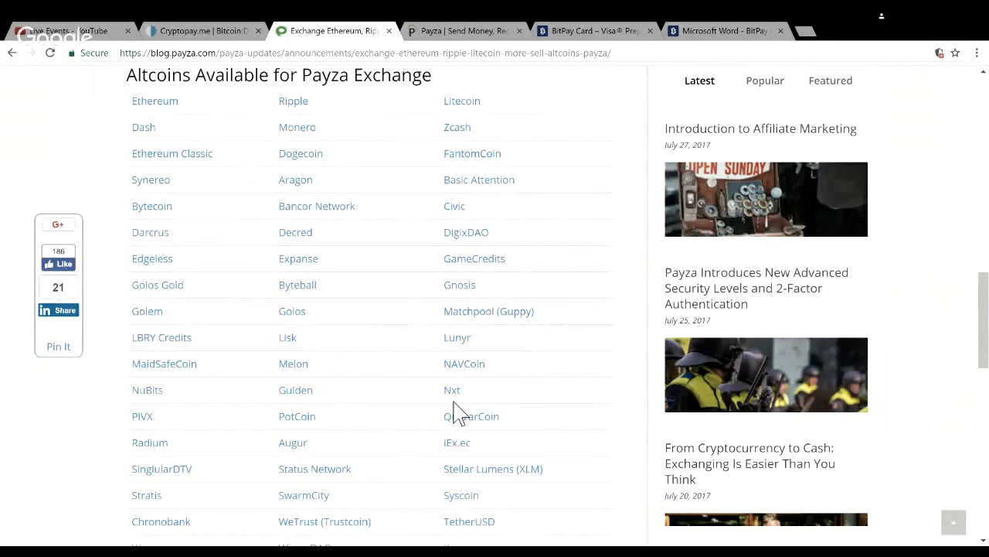
mouse_move(441, 421)
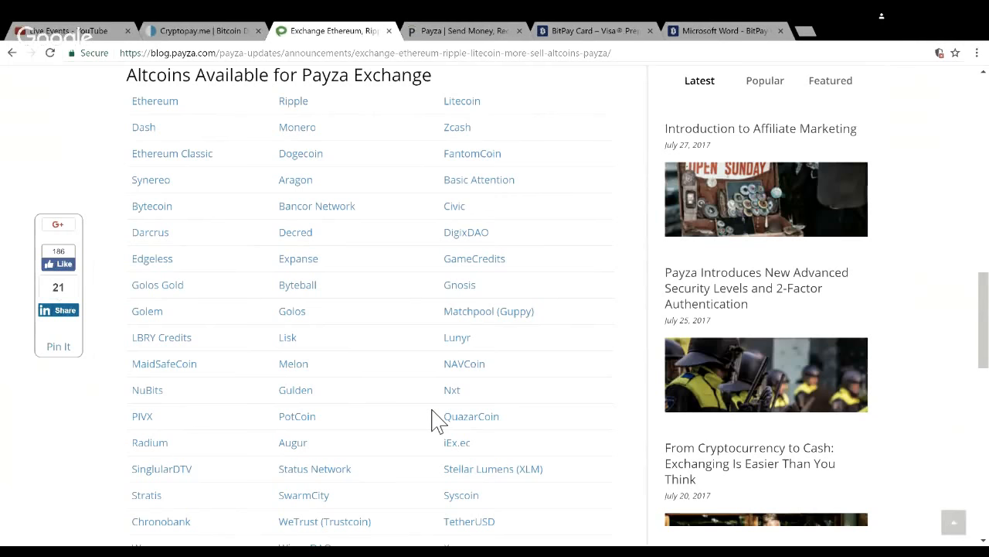
mouse_move(401, 425)
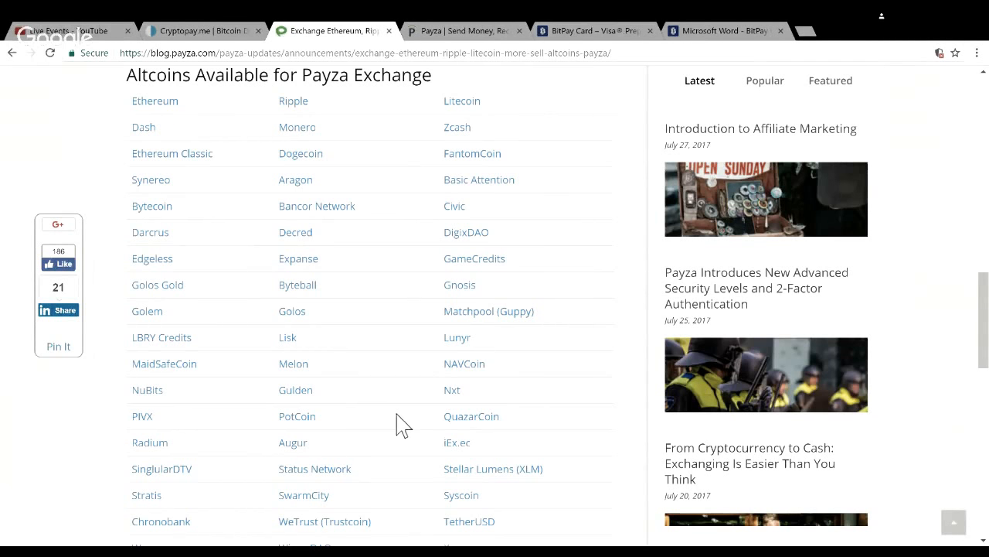
mouse_move(424, 418)
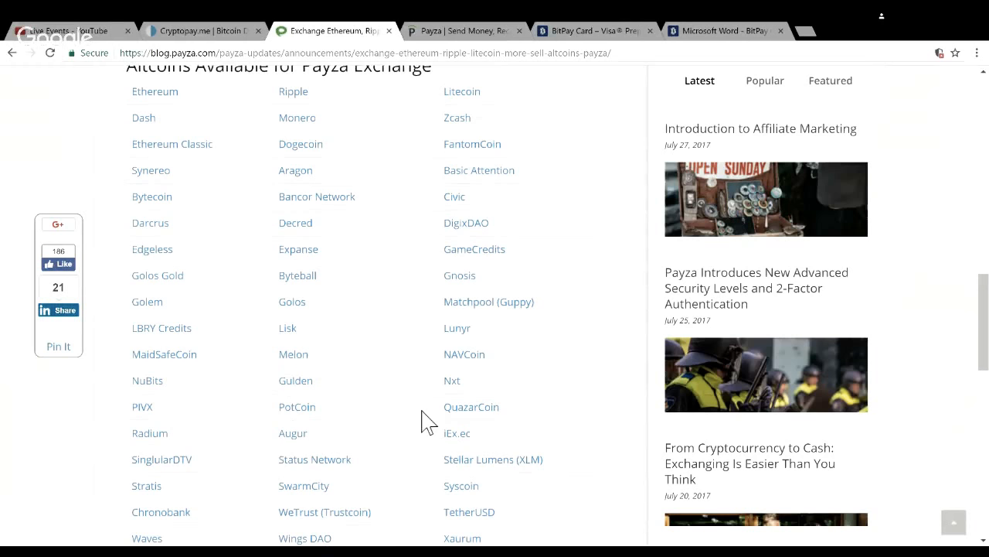
scroll(up, 3)
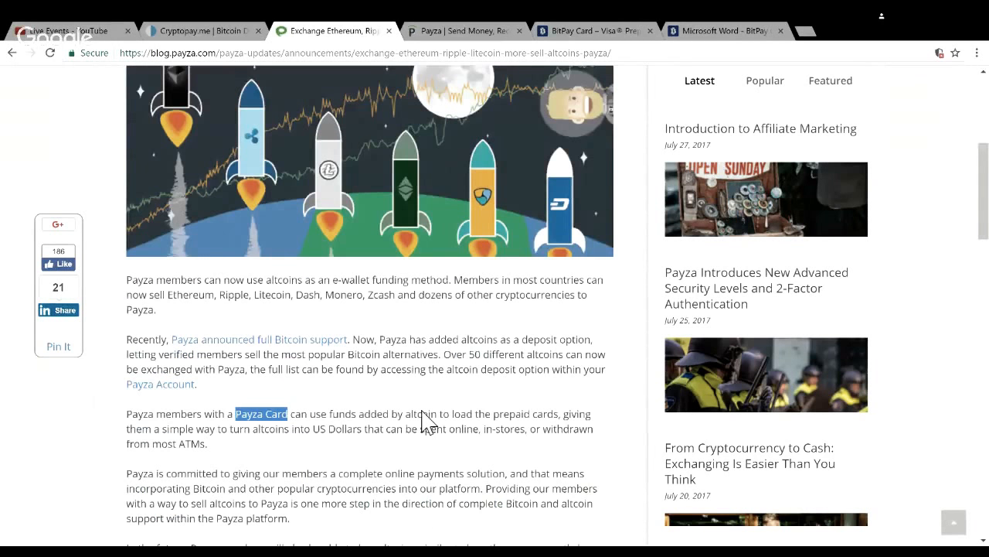
mouse_move(572, 31)
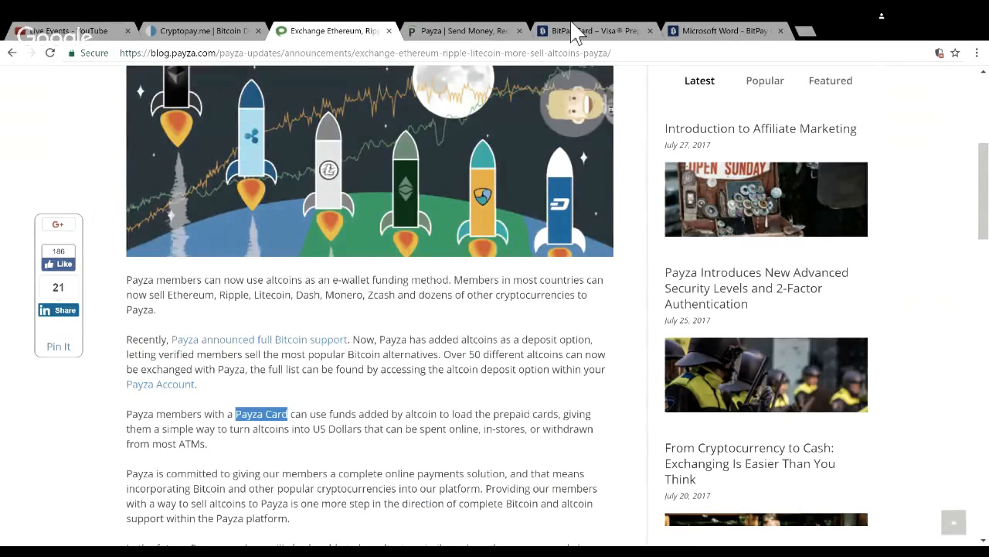
click(593, 30)
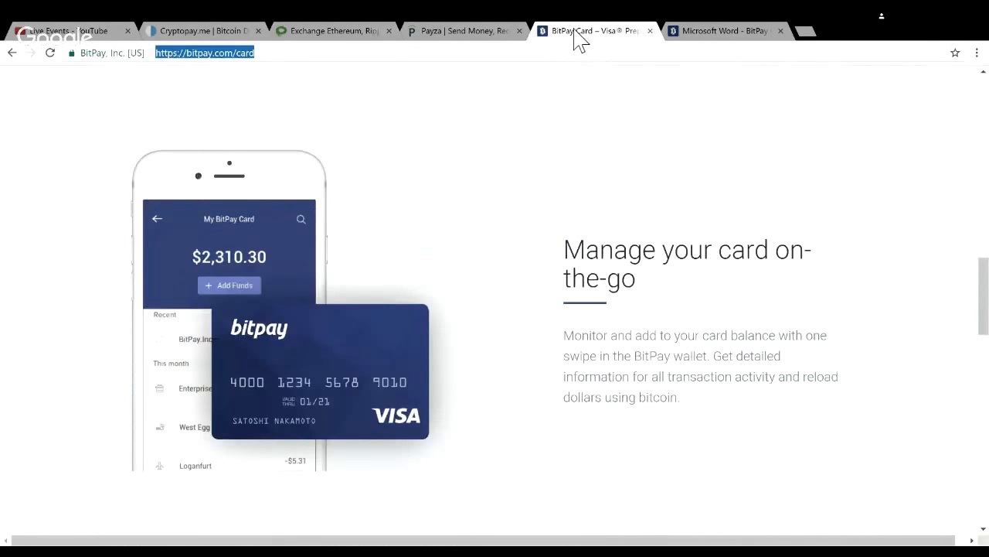
mouse_move(579, 238)
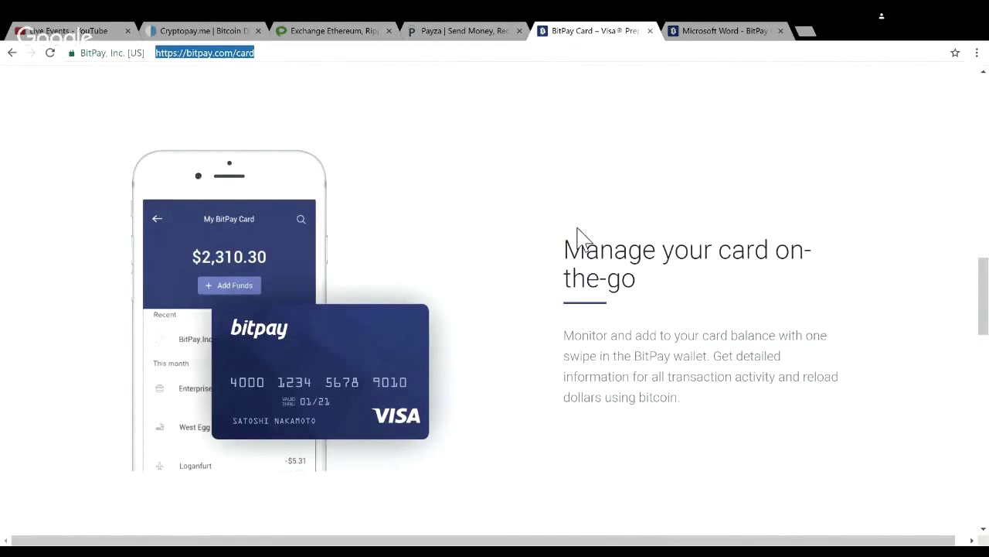
scroll(up, 3)
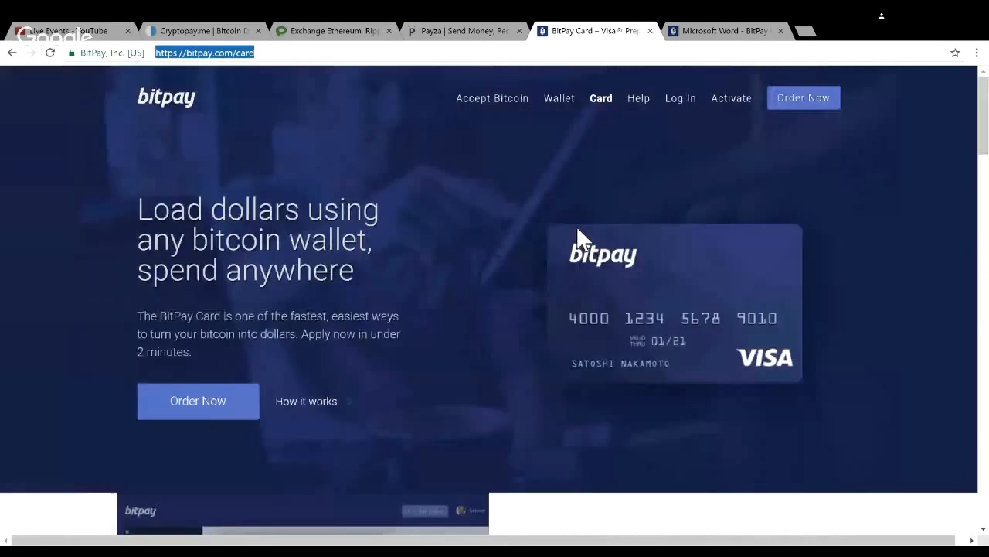
scroll(down, 3)
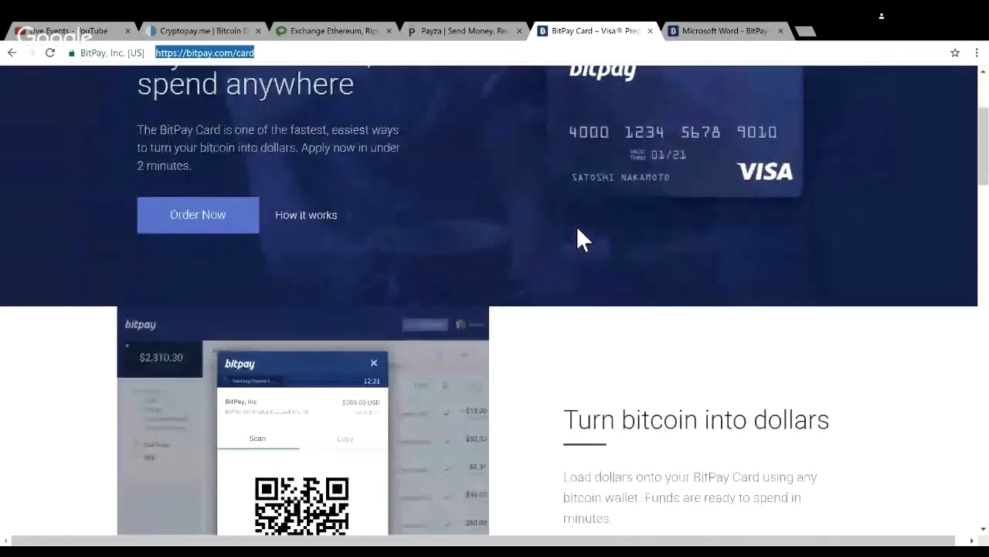
scroll(down, 3)
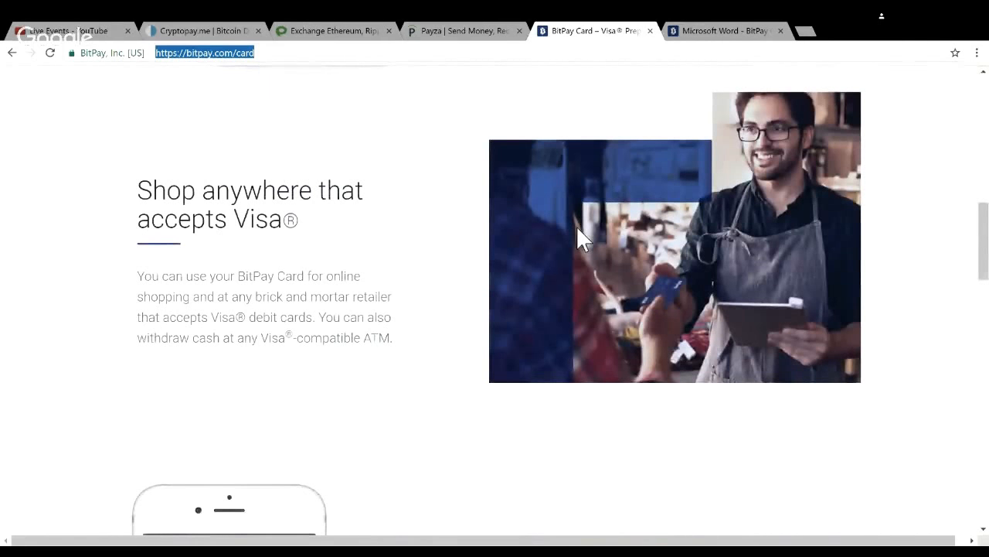
mouse_move(418, 333)
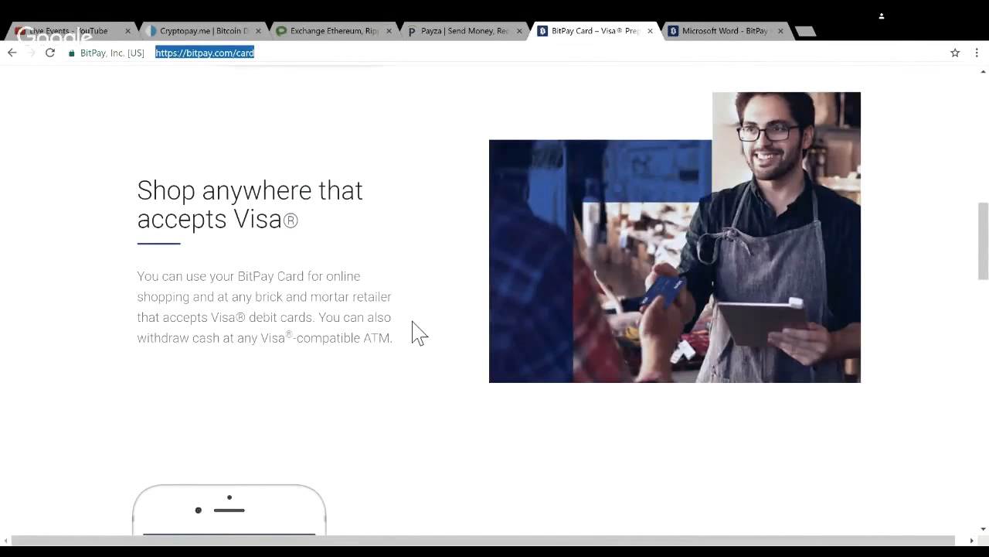
scroll(down, 3)
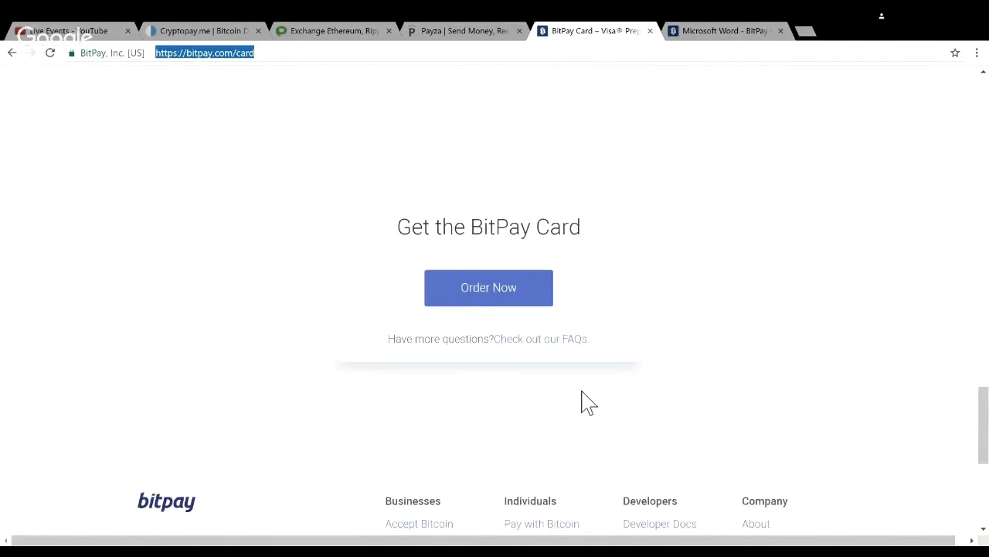
scroll(down, 3)
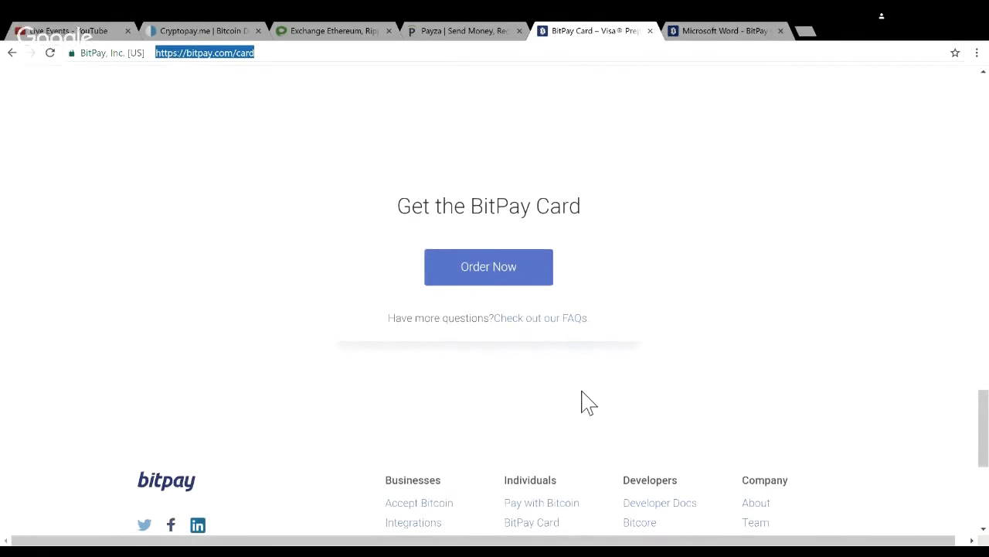
scroll(up, 3)
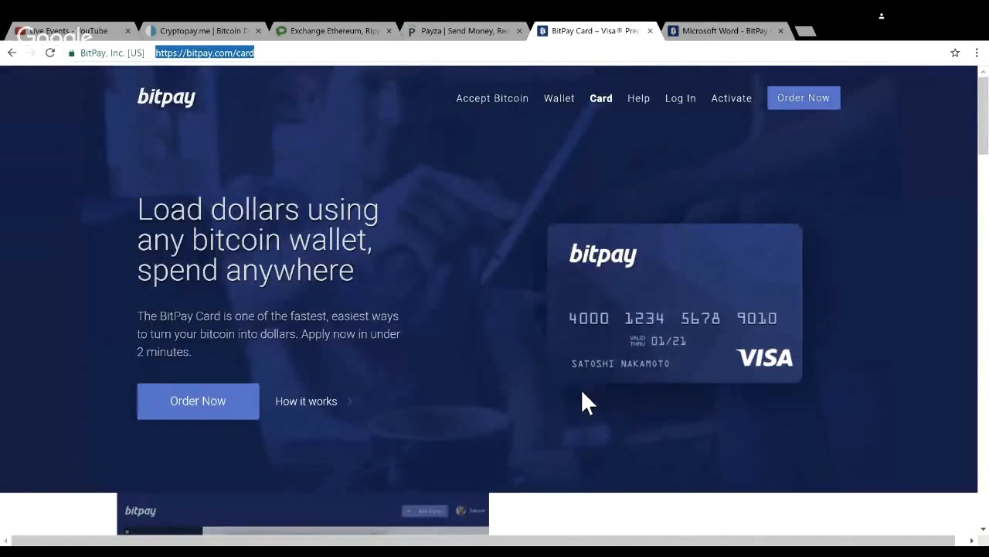
mouse_move(566, 431)
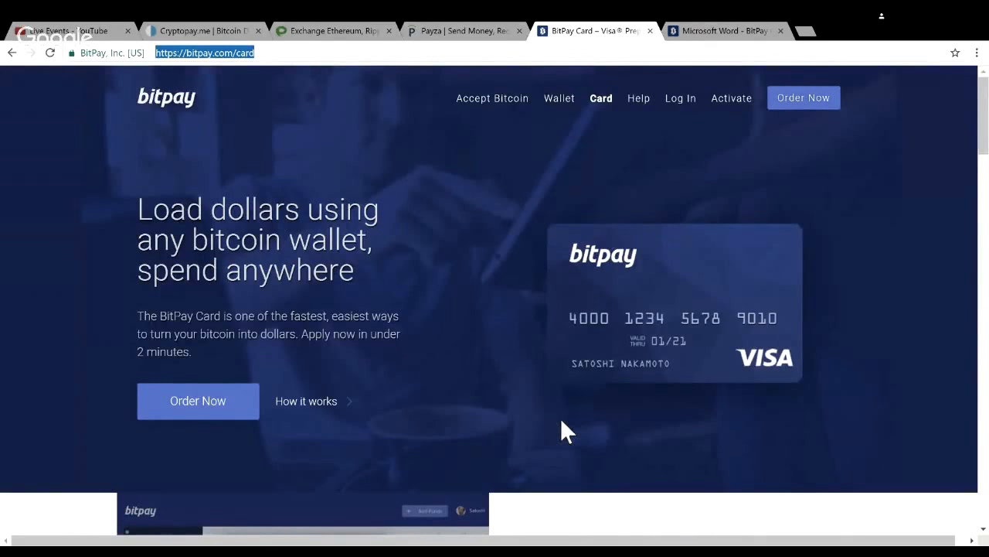
scroll(down, 3)
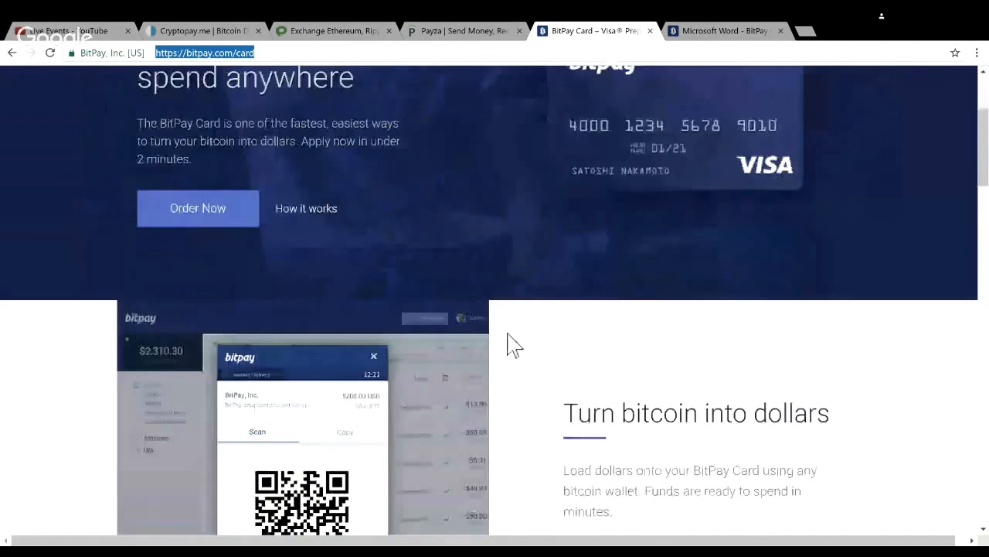
scroll(up, 3)
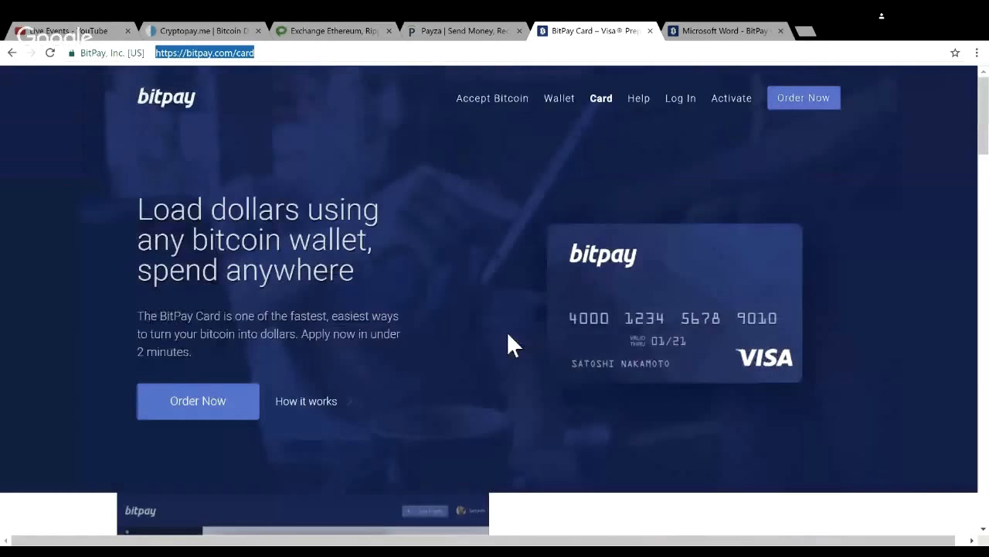
mouse_move(255, 137)
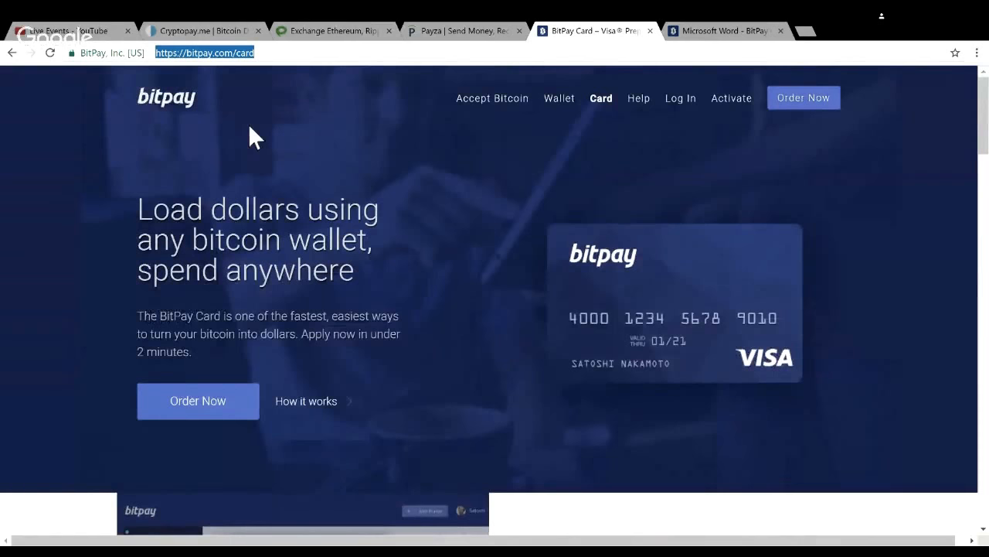
Step: Return to the CryptoPay debit card tab and view its plastic card pricing and fees table
click(204, 31)
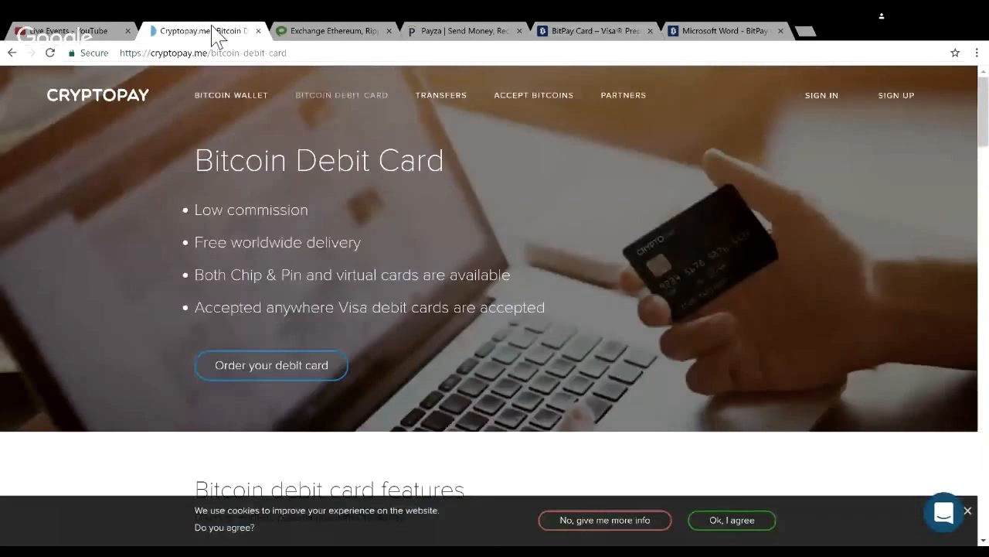
mouse_move(381, 255)
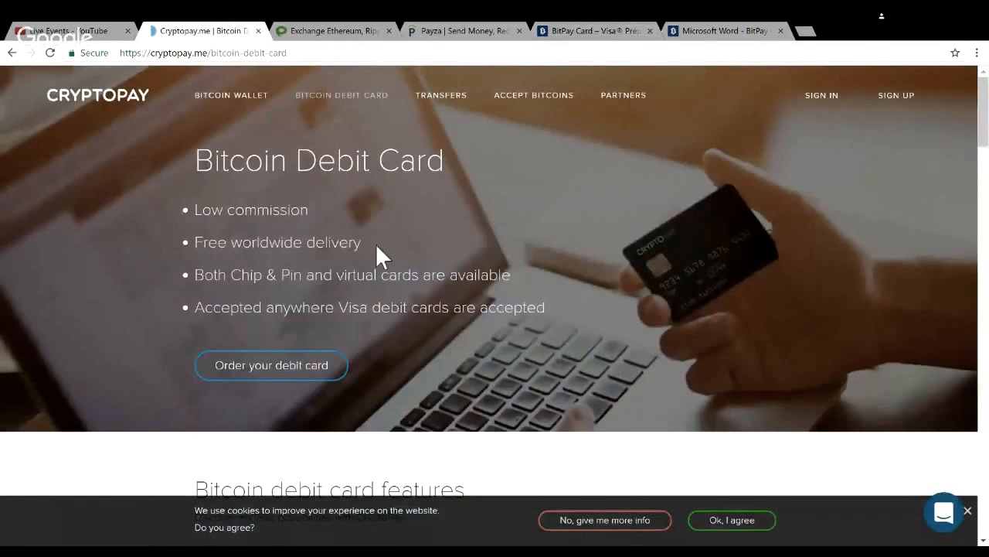
mouse_move(389, 303)
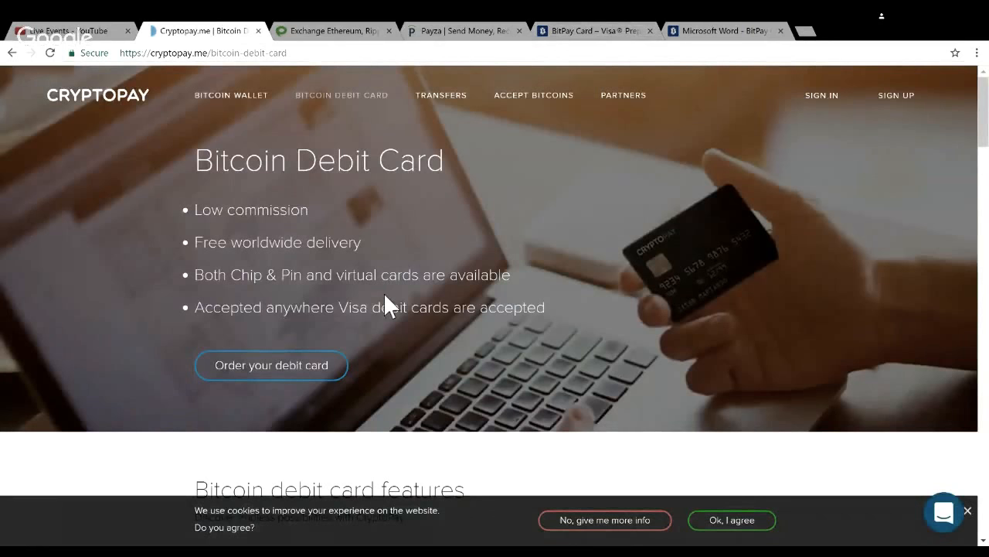
scroll(down, 3)
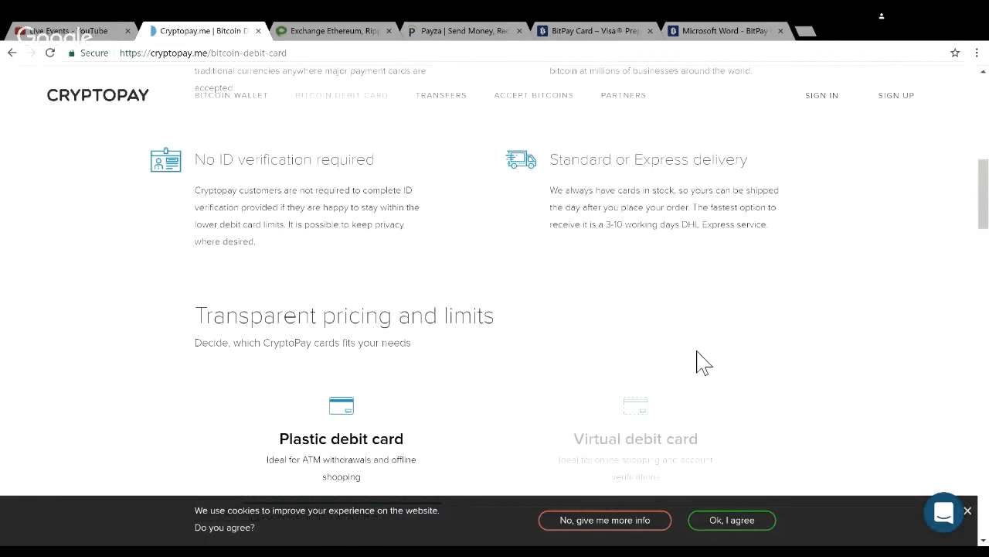
scroll(down, 3)
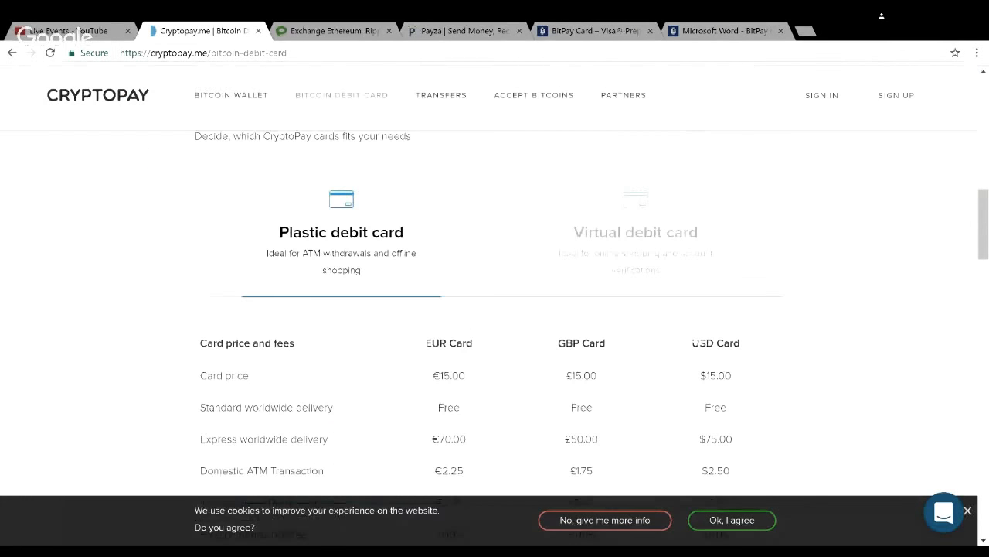
scroll(down, 3)
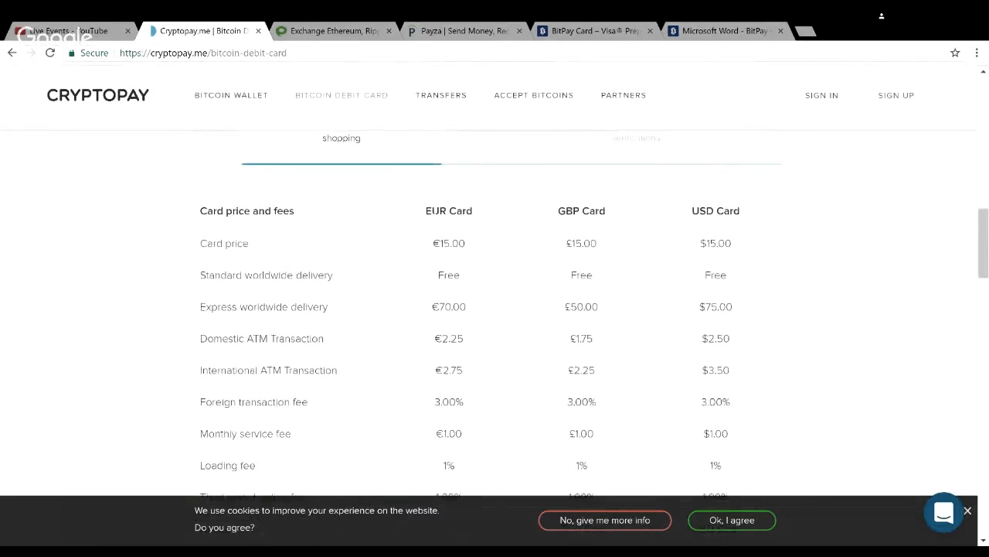
mouse_move(800, 231)
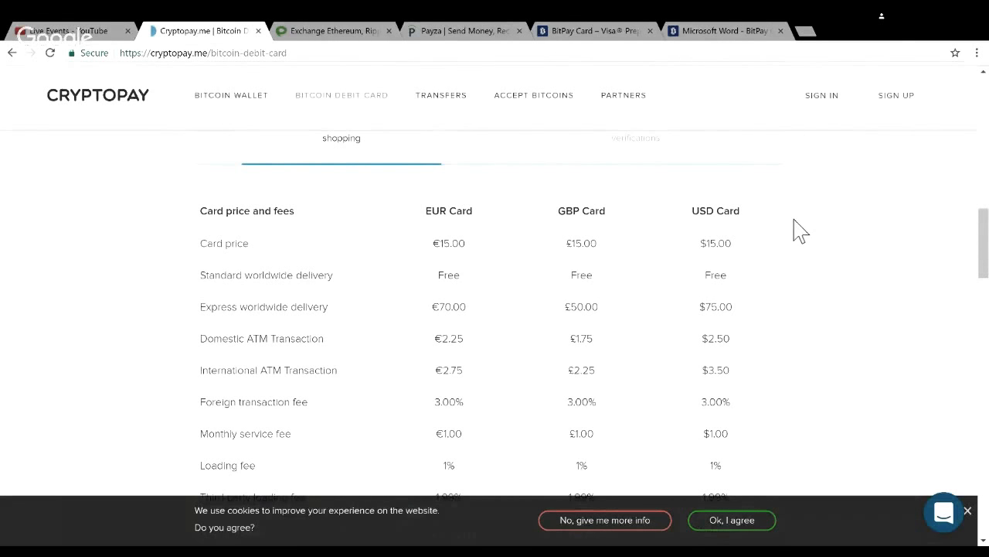
scroll(up, 3)
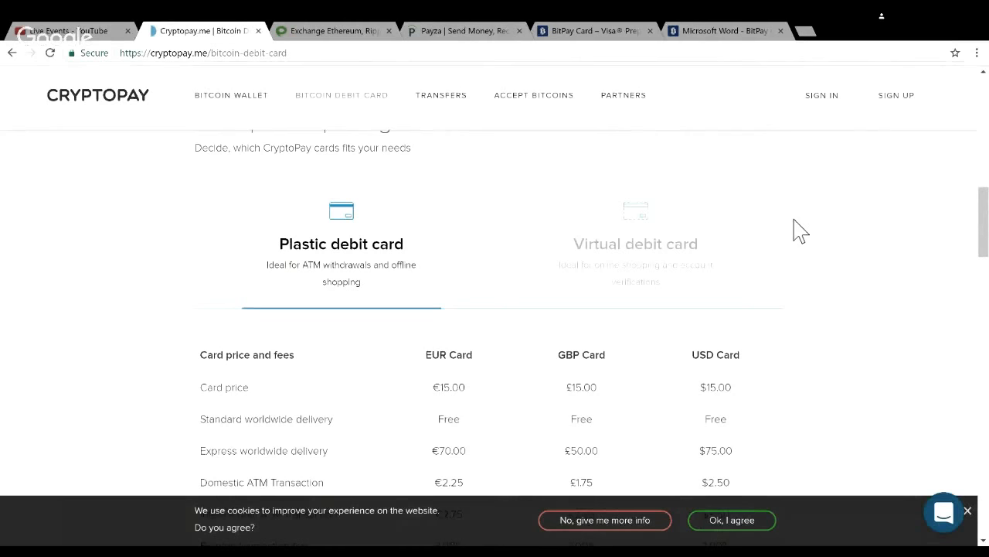
mouse_move(372, 266)
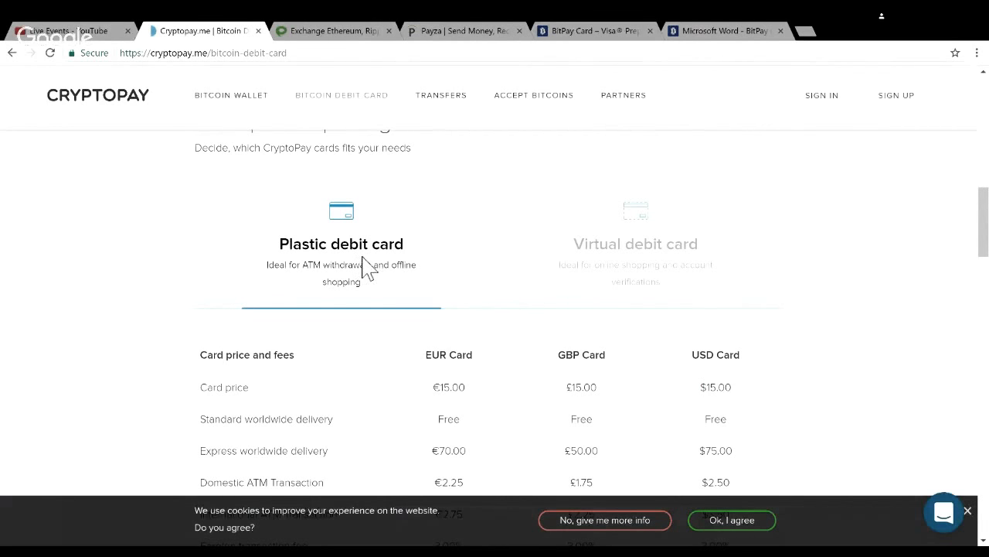
click(636, 244)
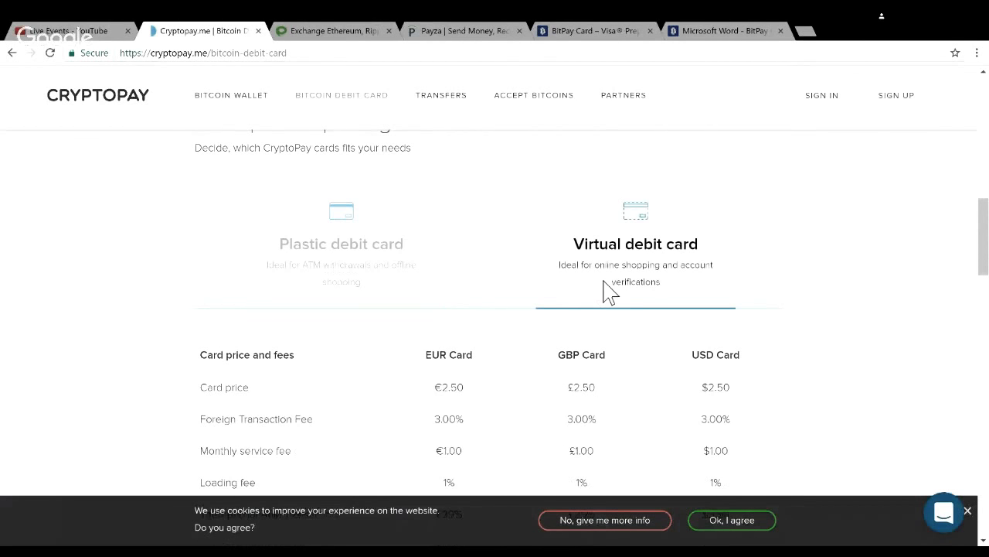
scroll(down, 3)
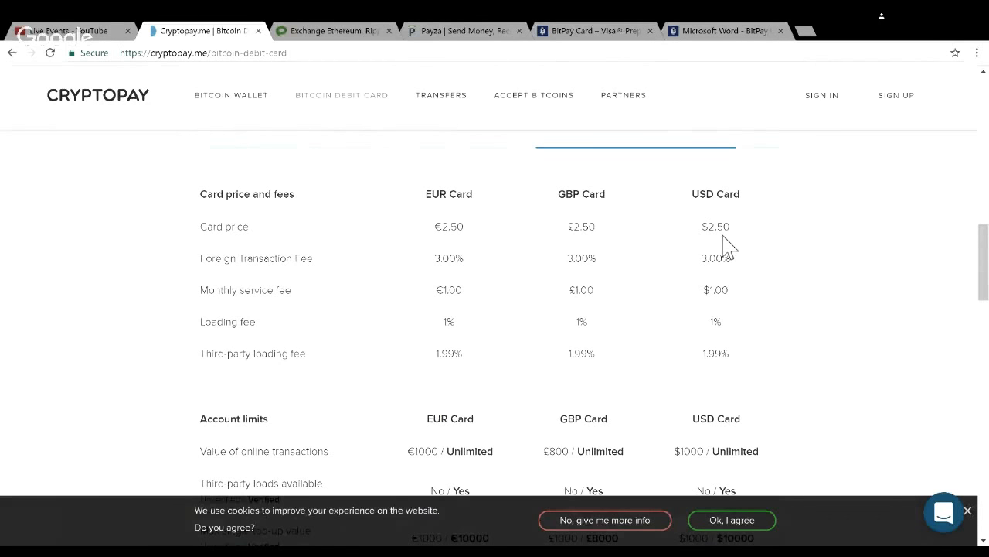
mouse_move(739, 288)
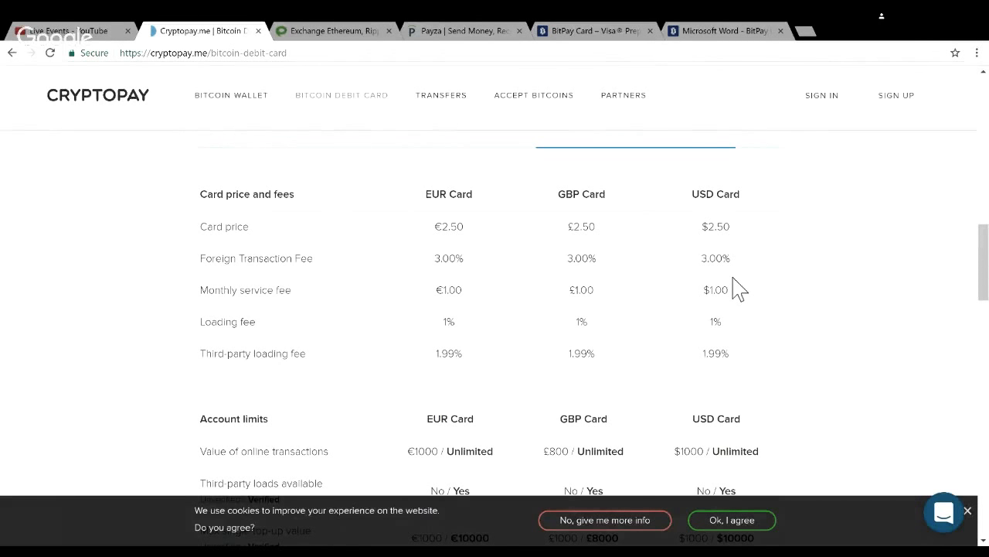
scroll(up, 3)
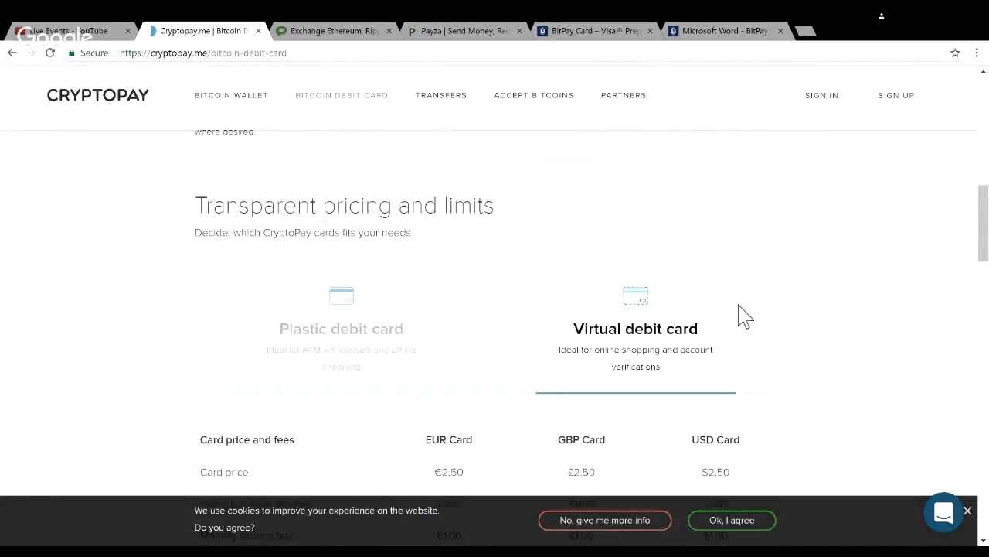
click(340, 328)
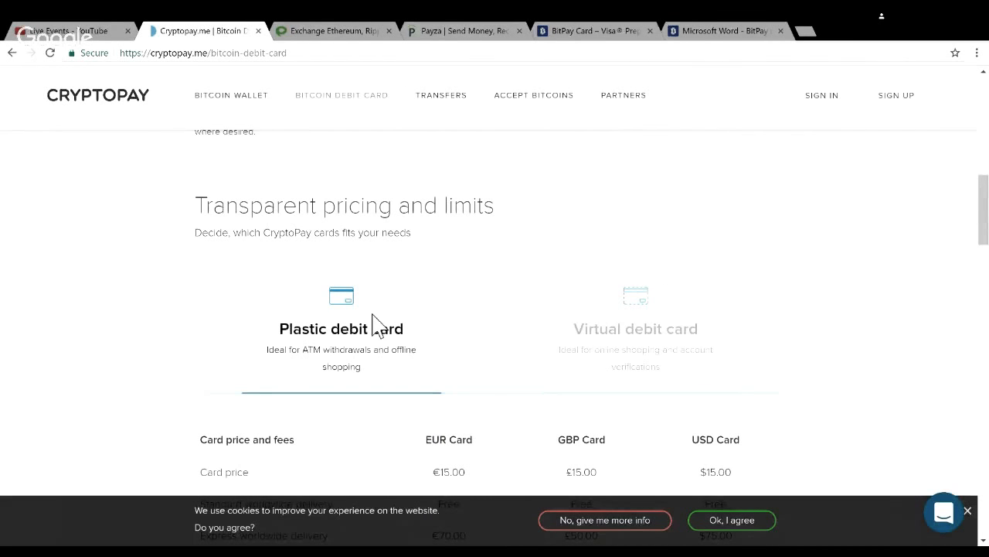
mouse_move(379, 340)
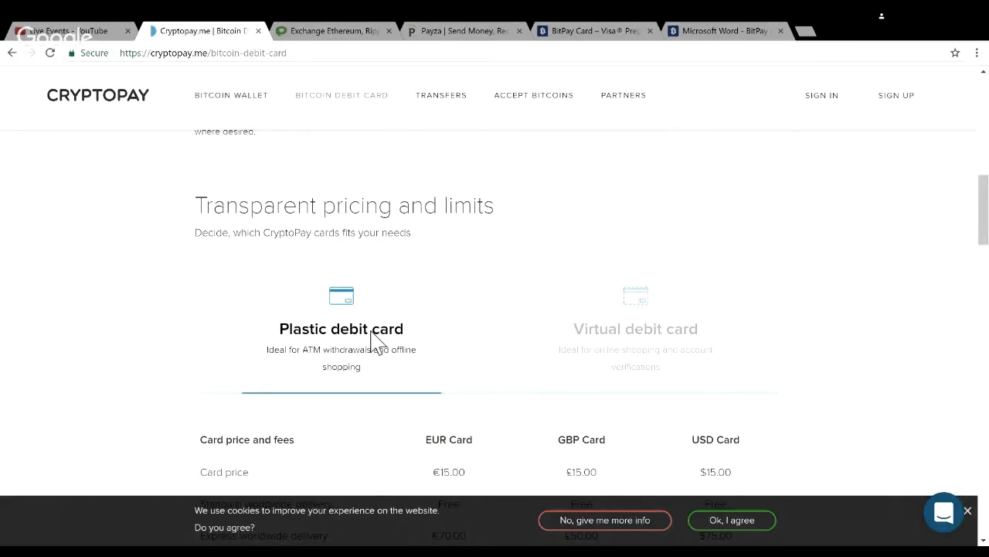
scroll(up, 3)
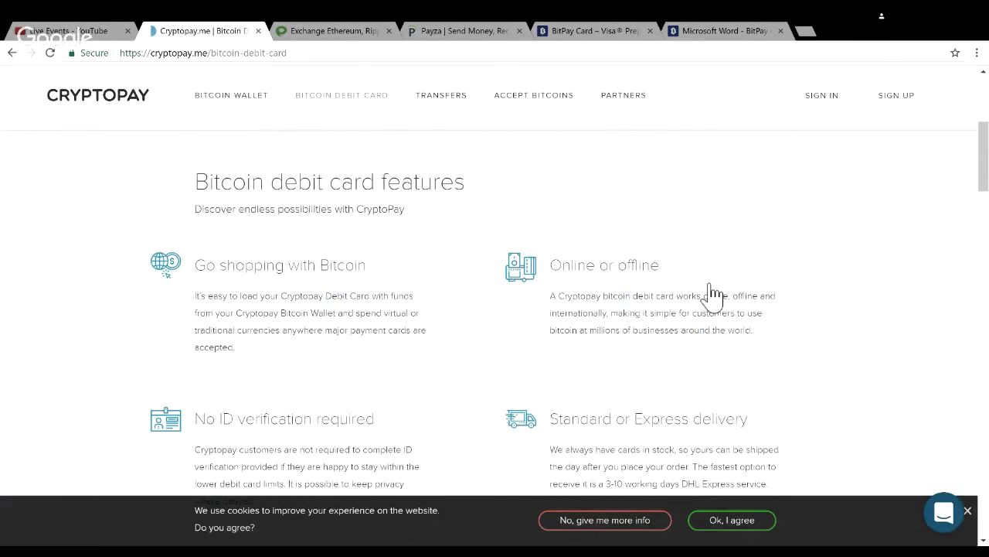
scroll(down, 3)
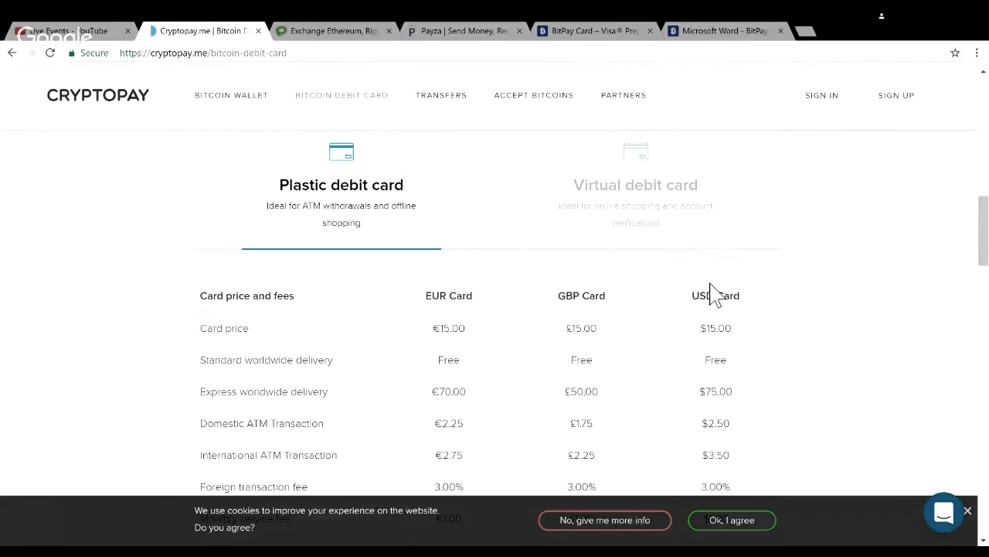
scroll(up, 3)
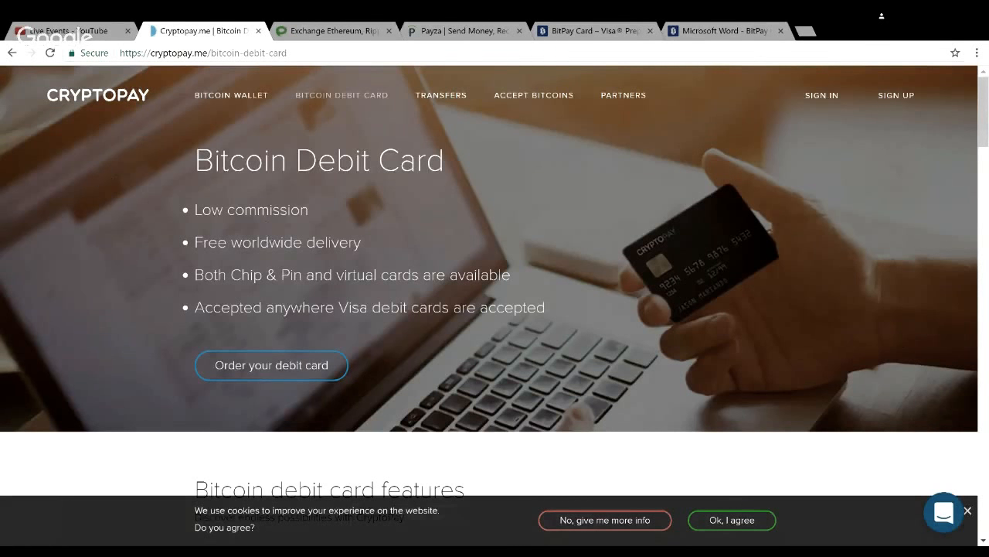
scroll(down, 3)
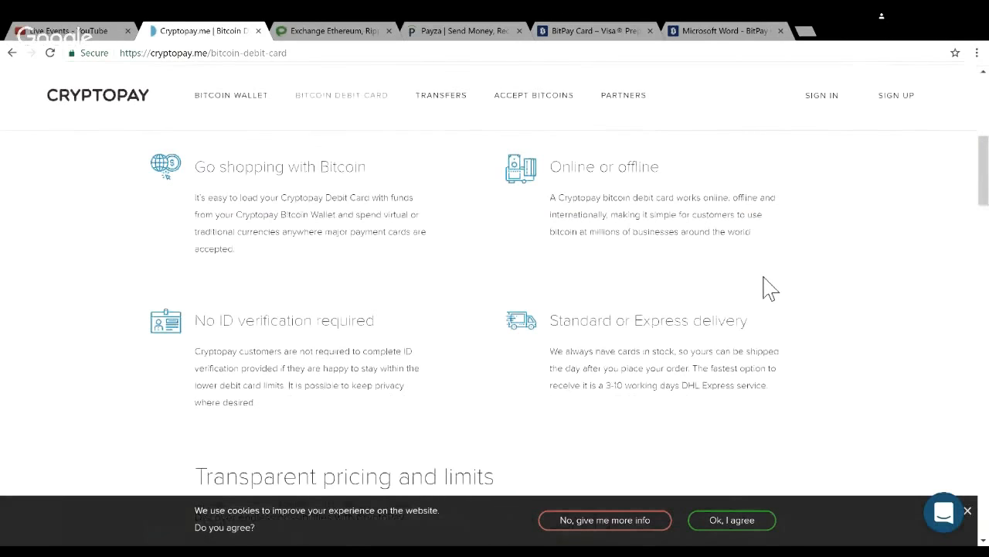
scroll(down, 3)
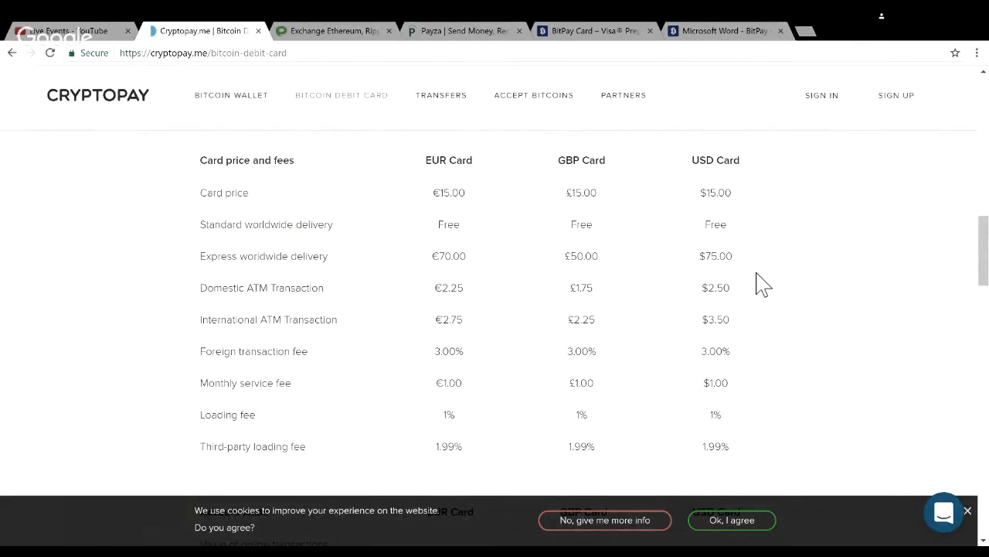
scroll(up, 3)
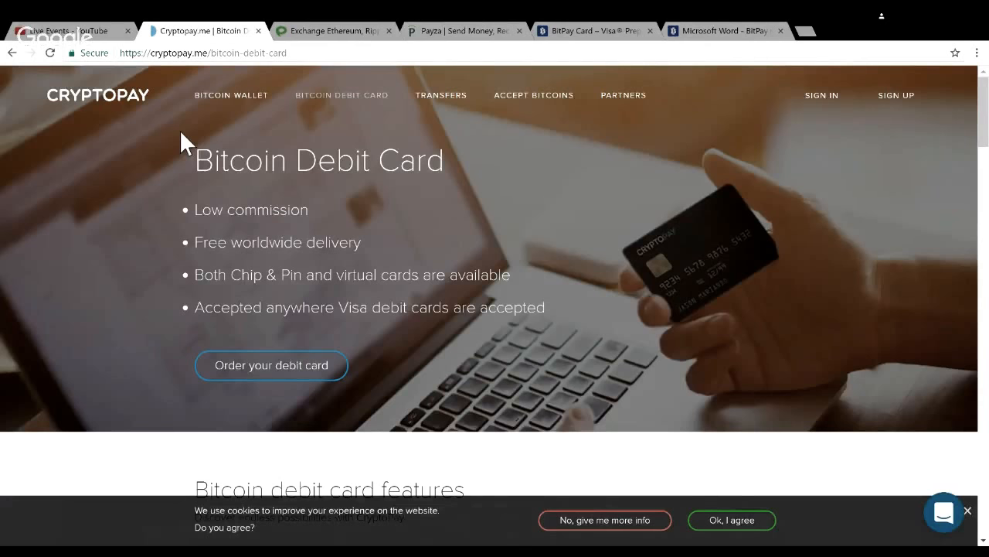
mouse_move(209, 131)
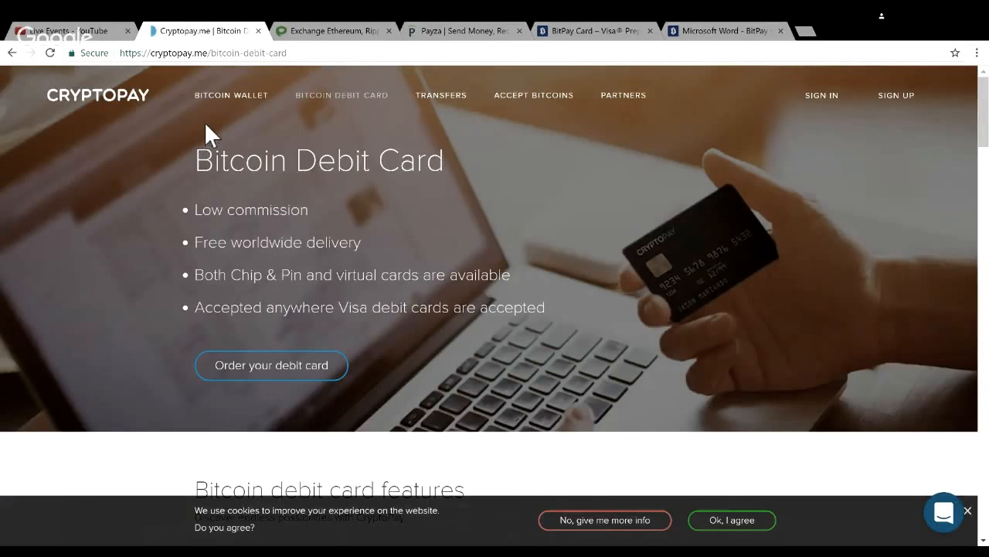